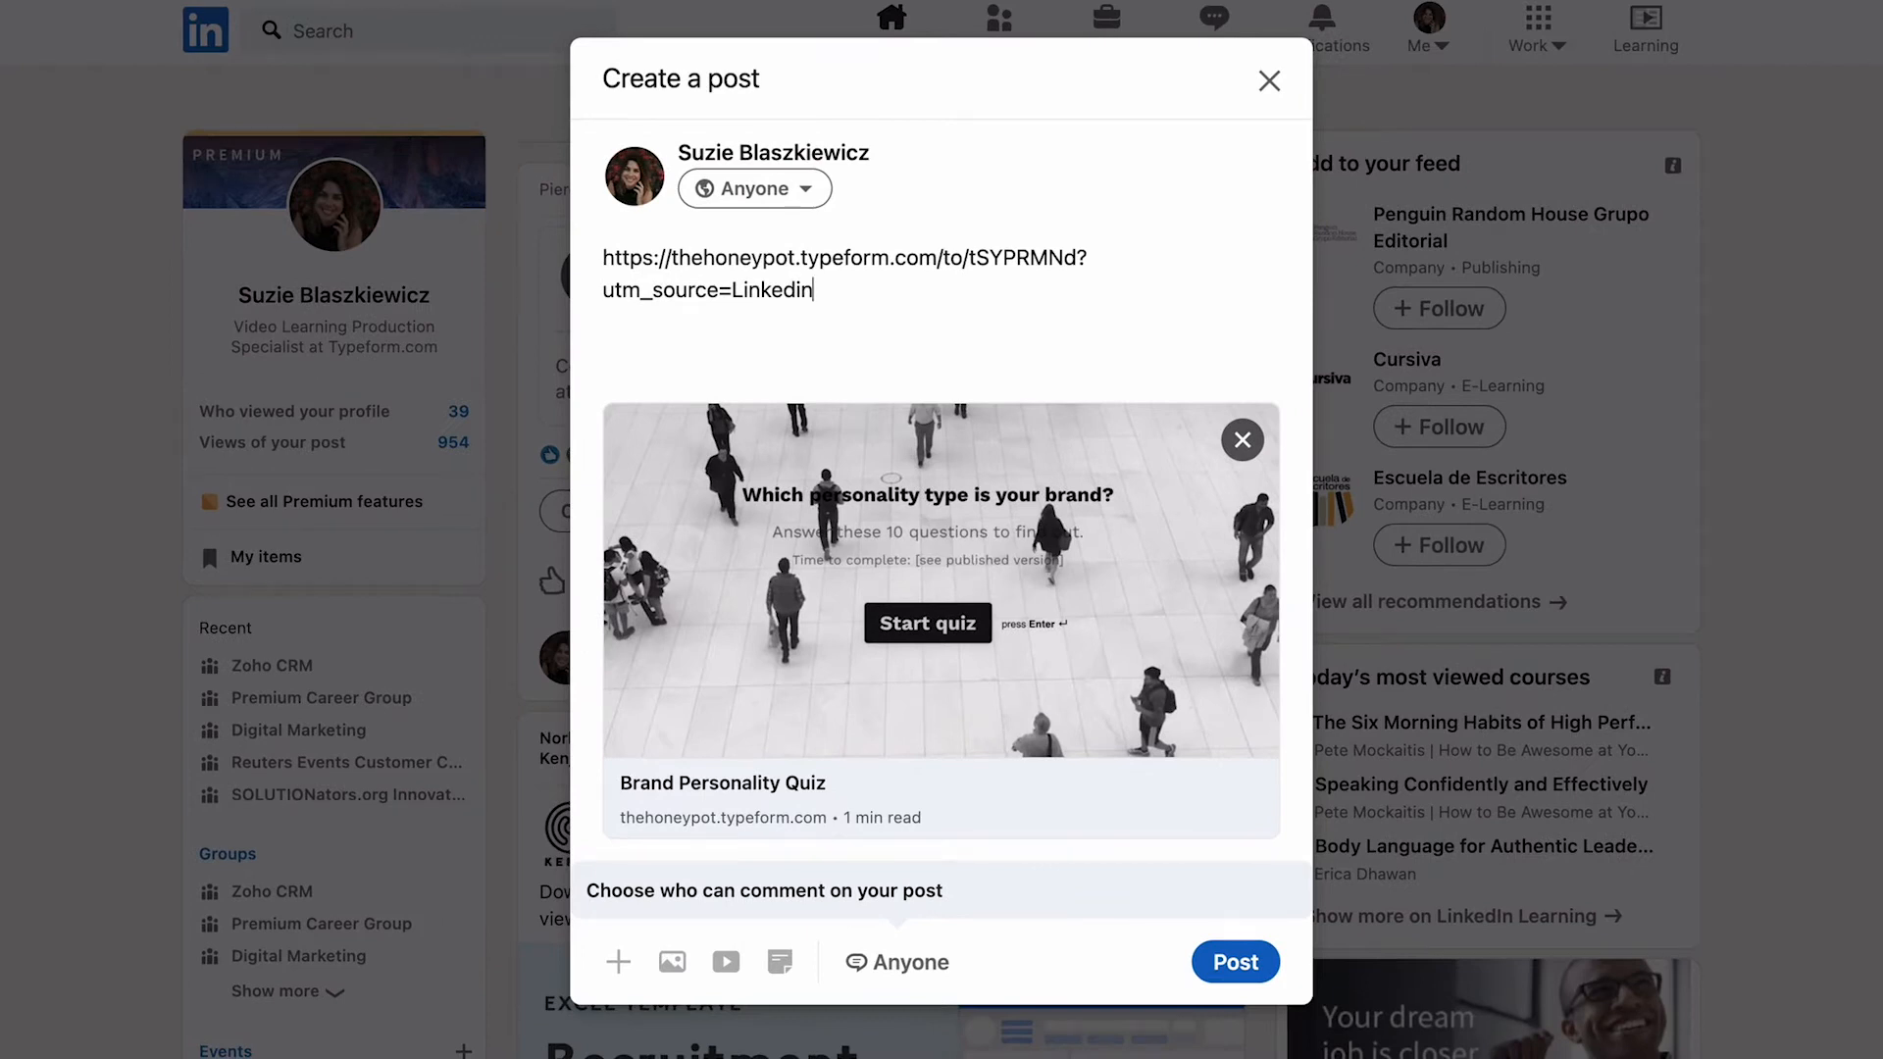
pyautogui.click(1269, 81)
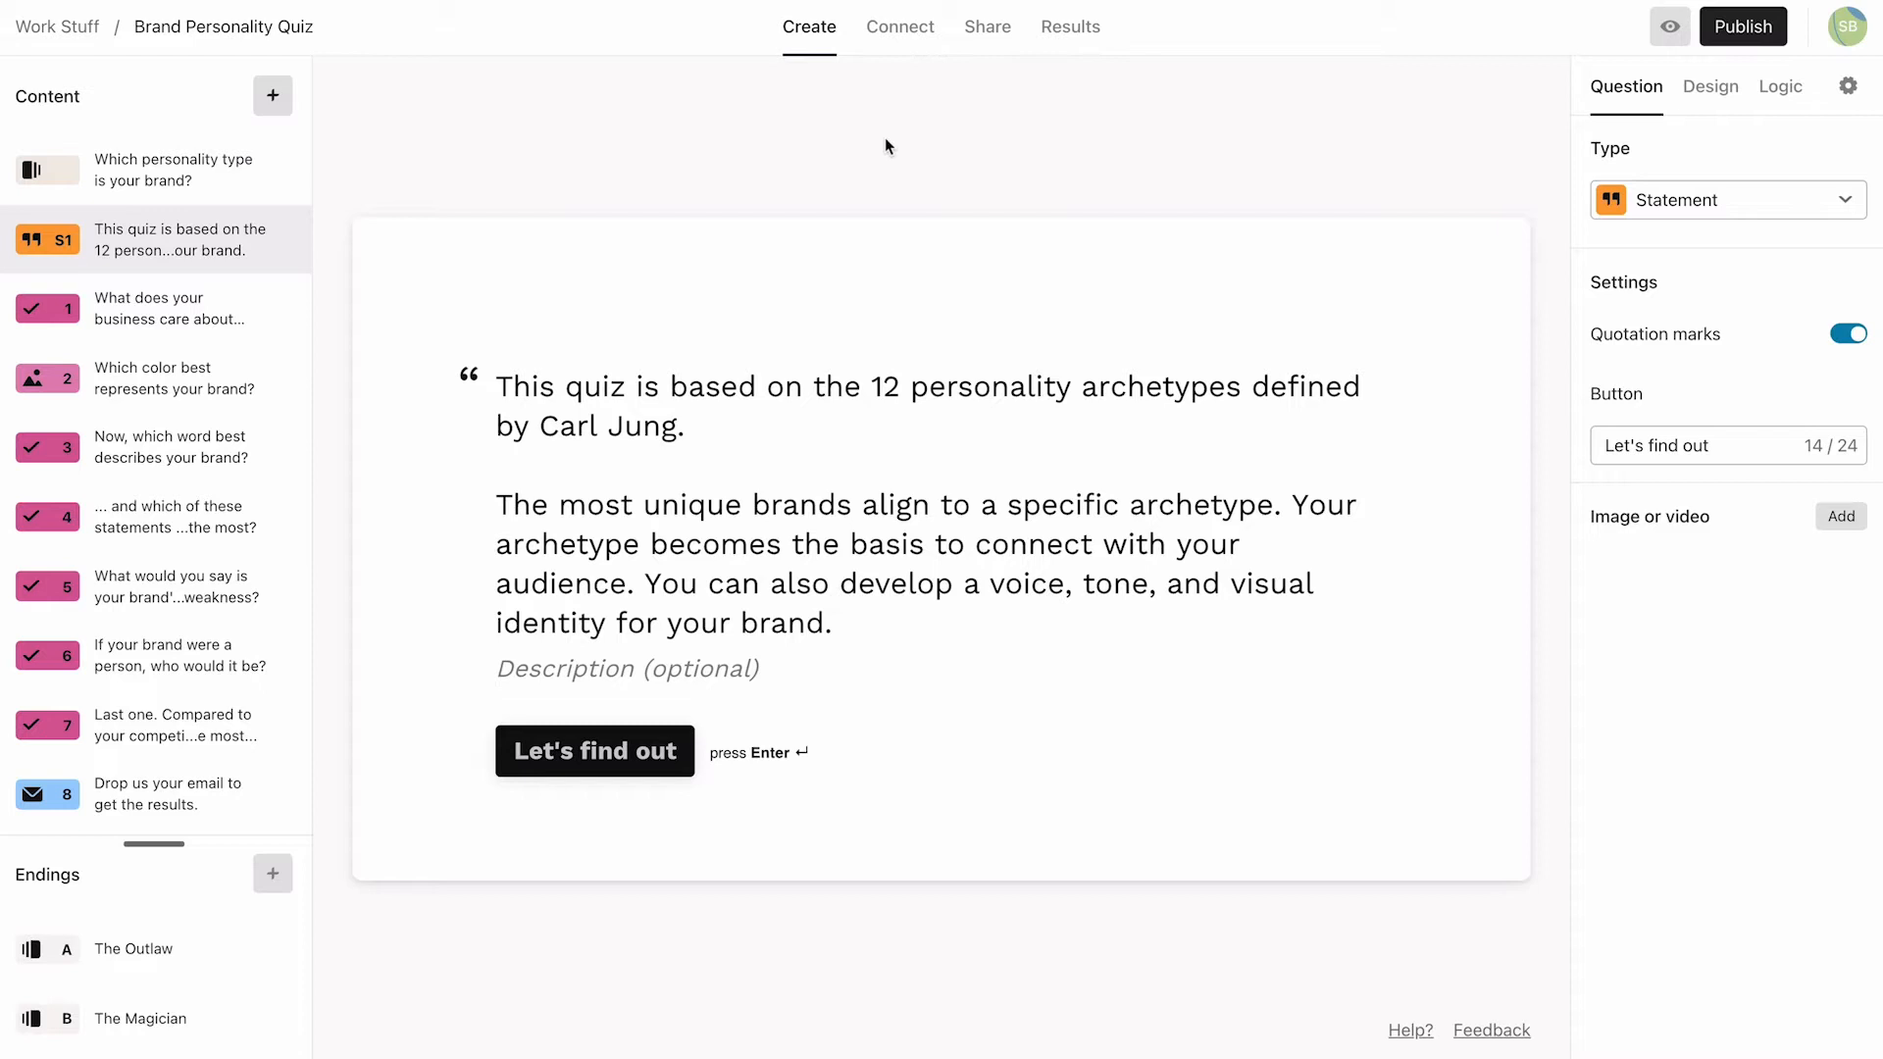
pyautogui.moveTo(1847, 94)
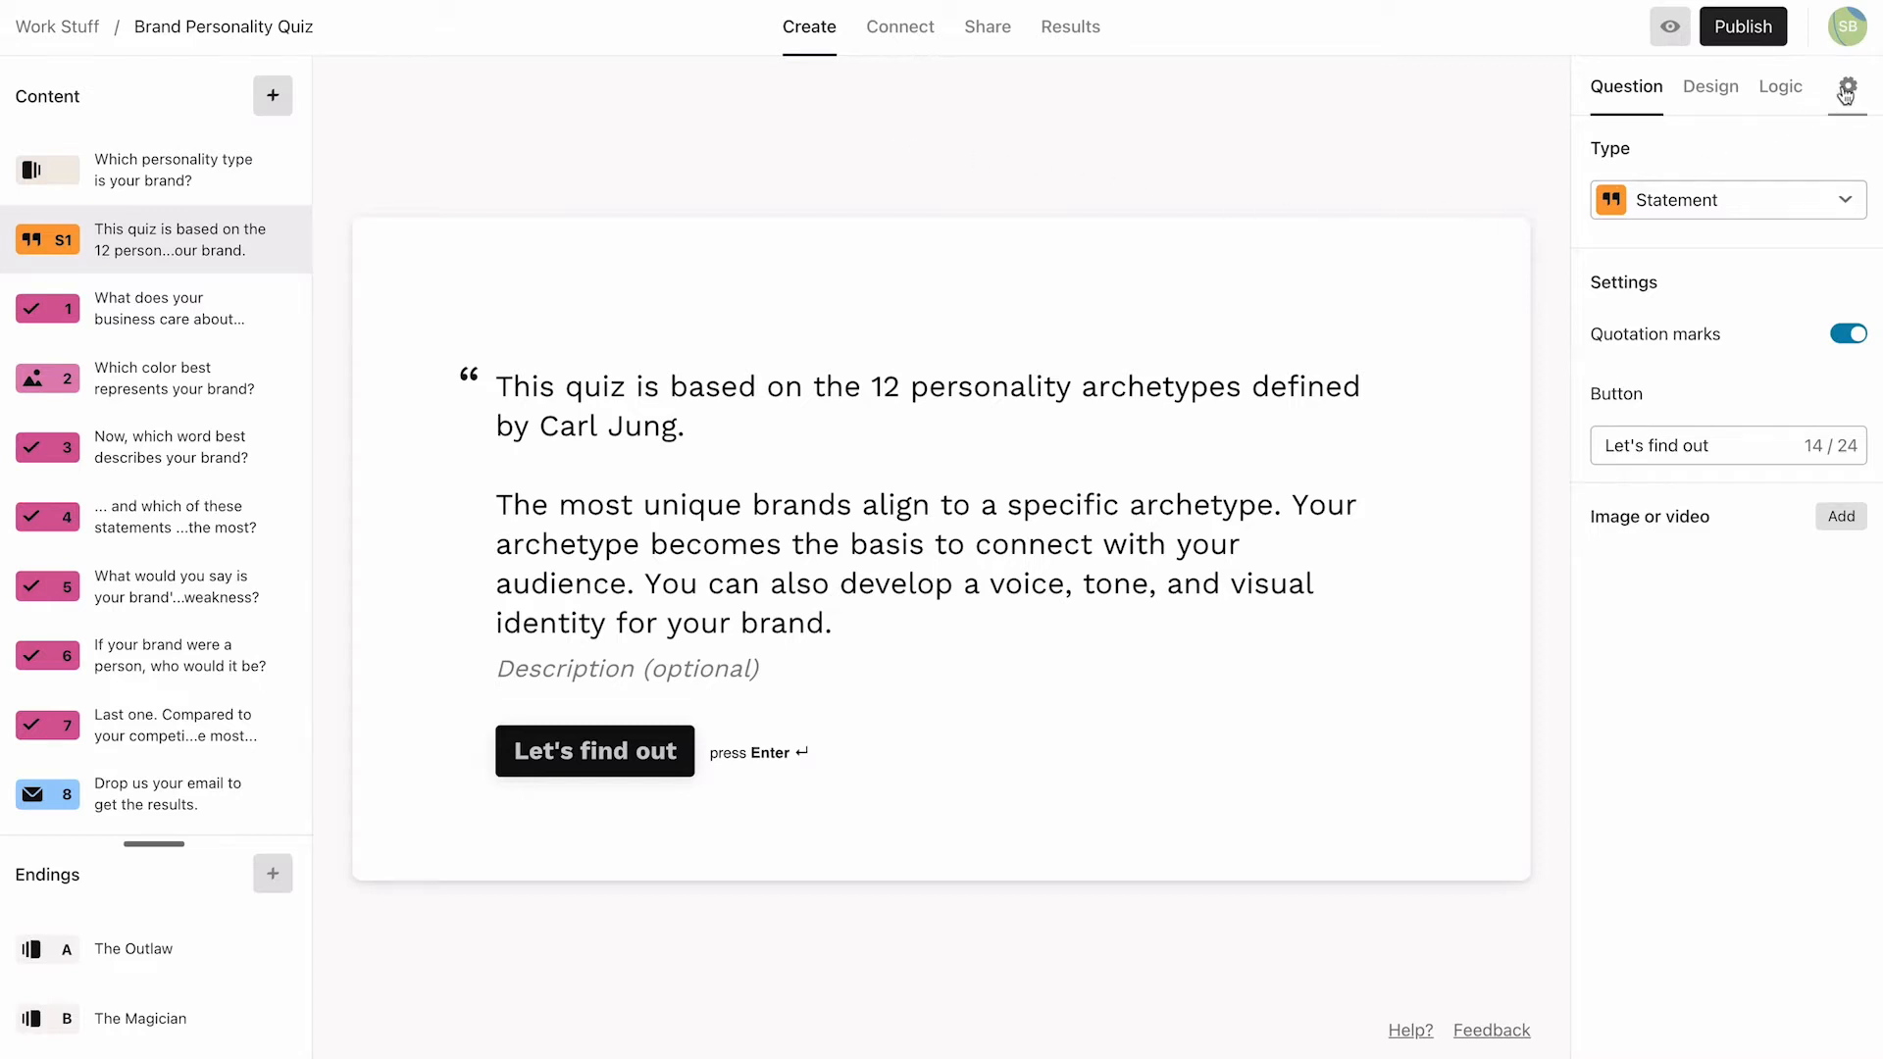
pyautogui.click(1847, 88)
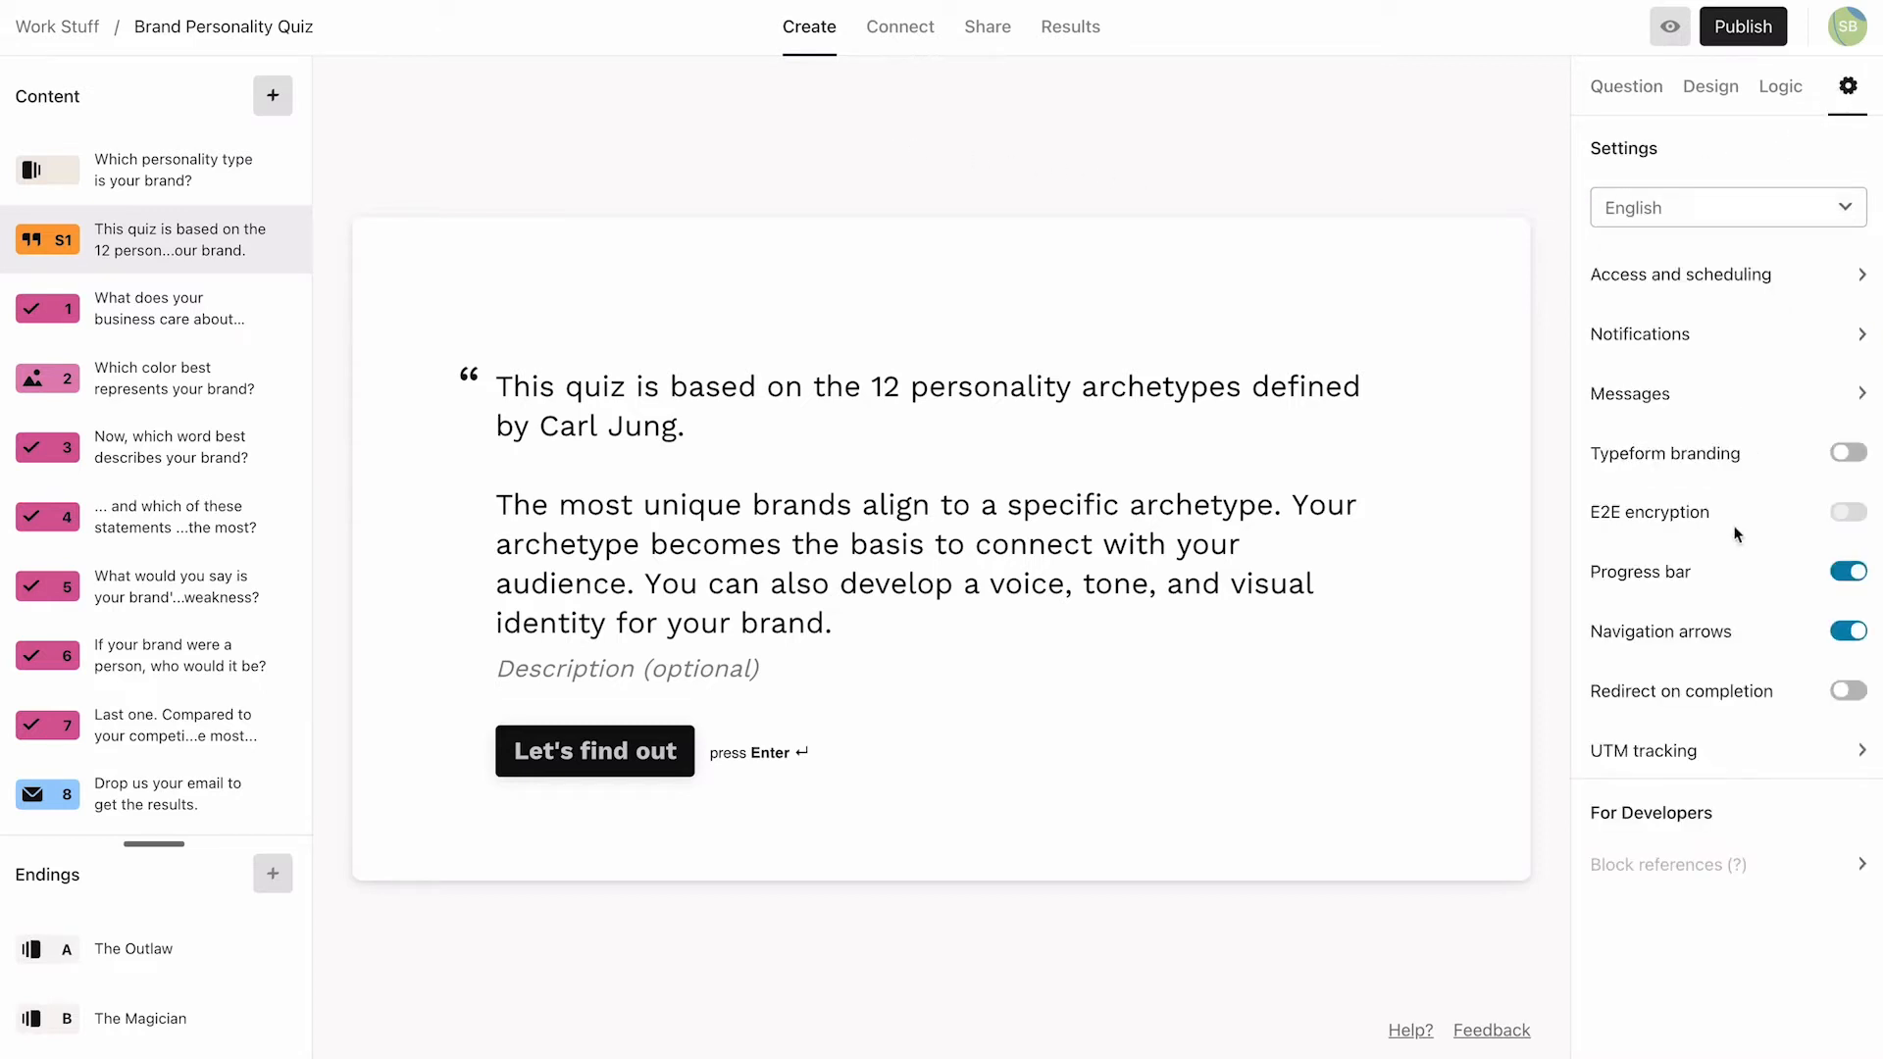
pyautogui.click(1643, 751)
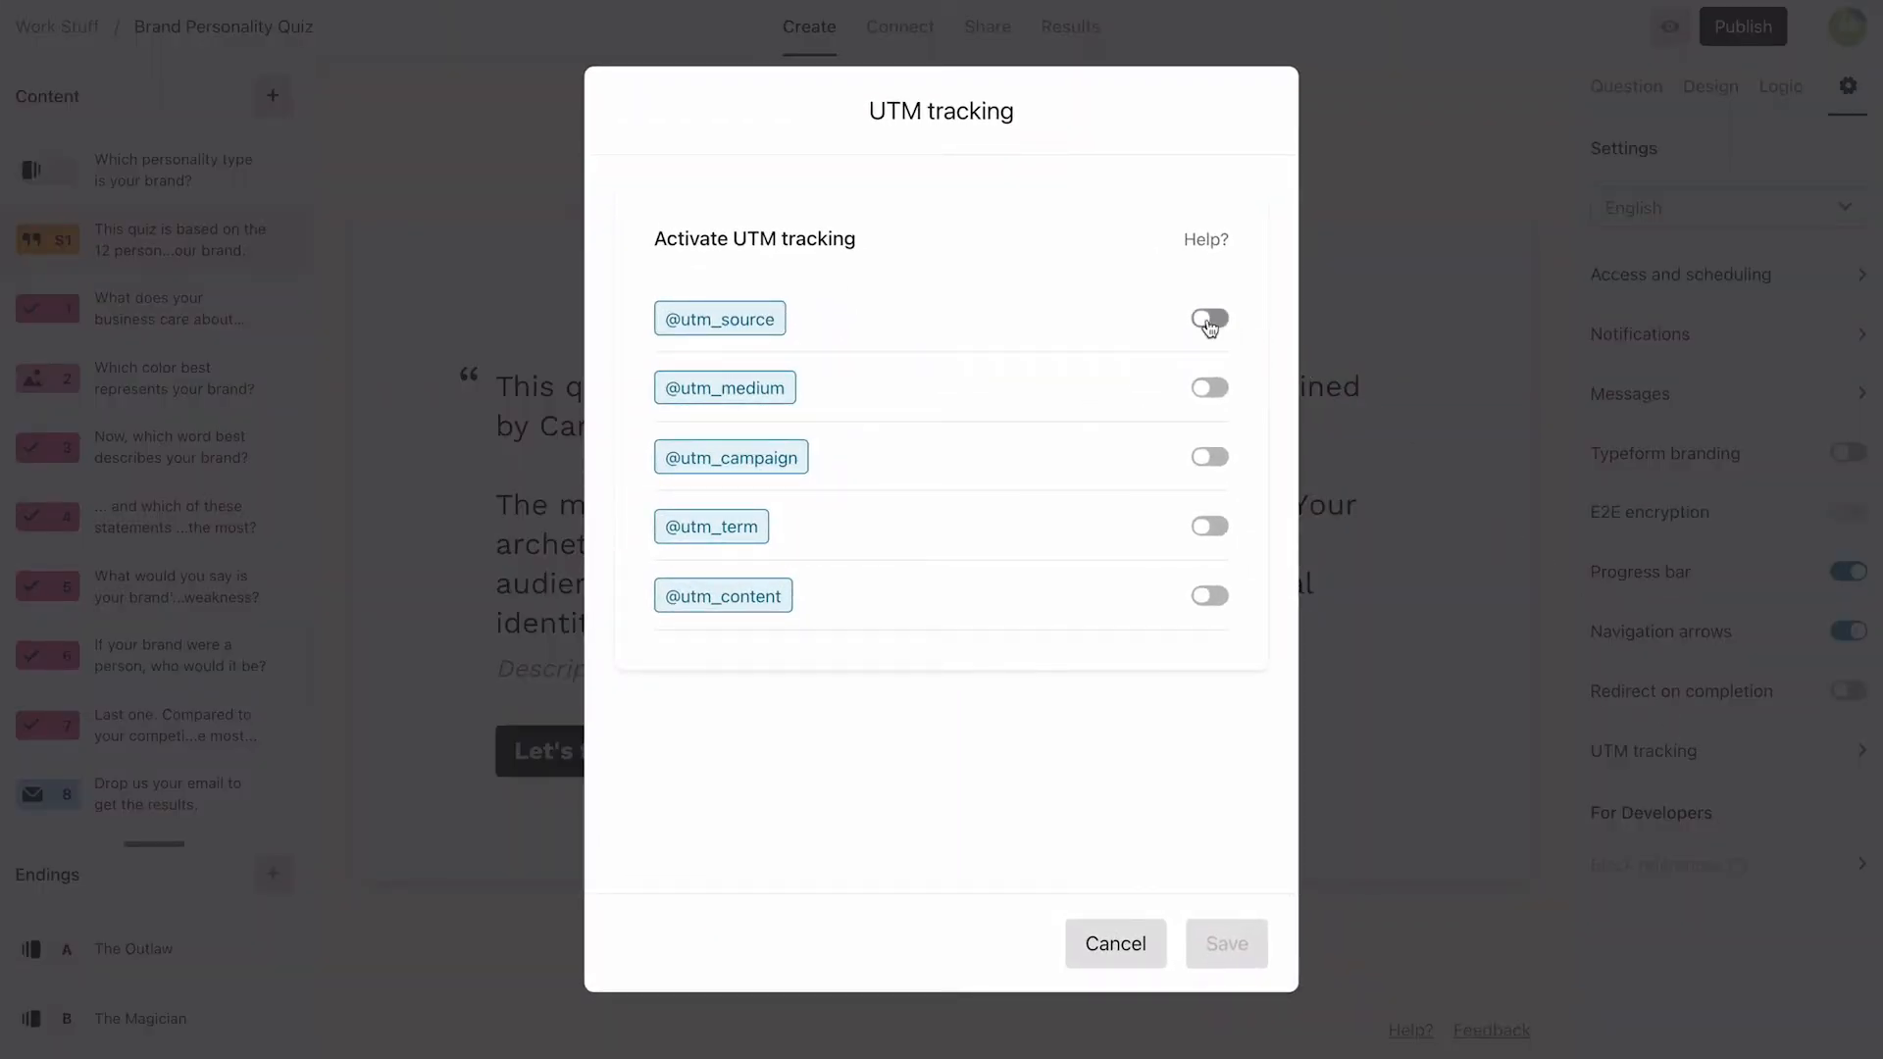
pyautogui.click(1208, 318)
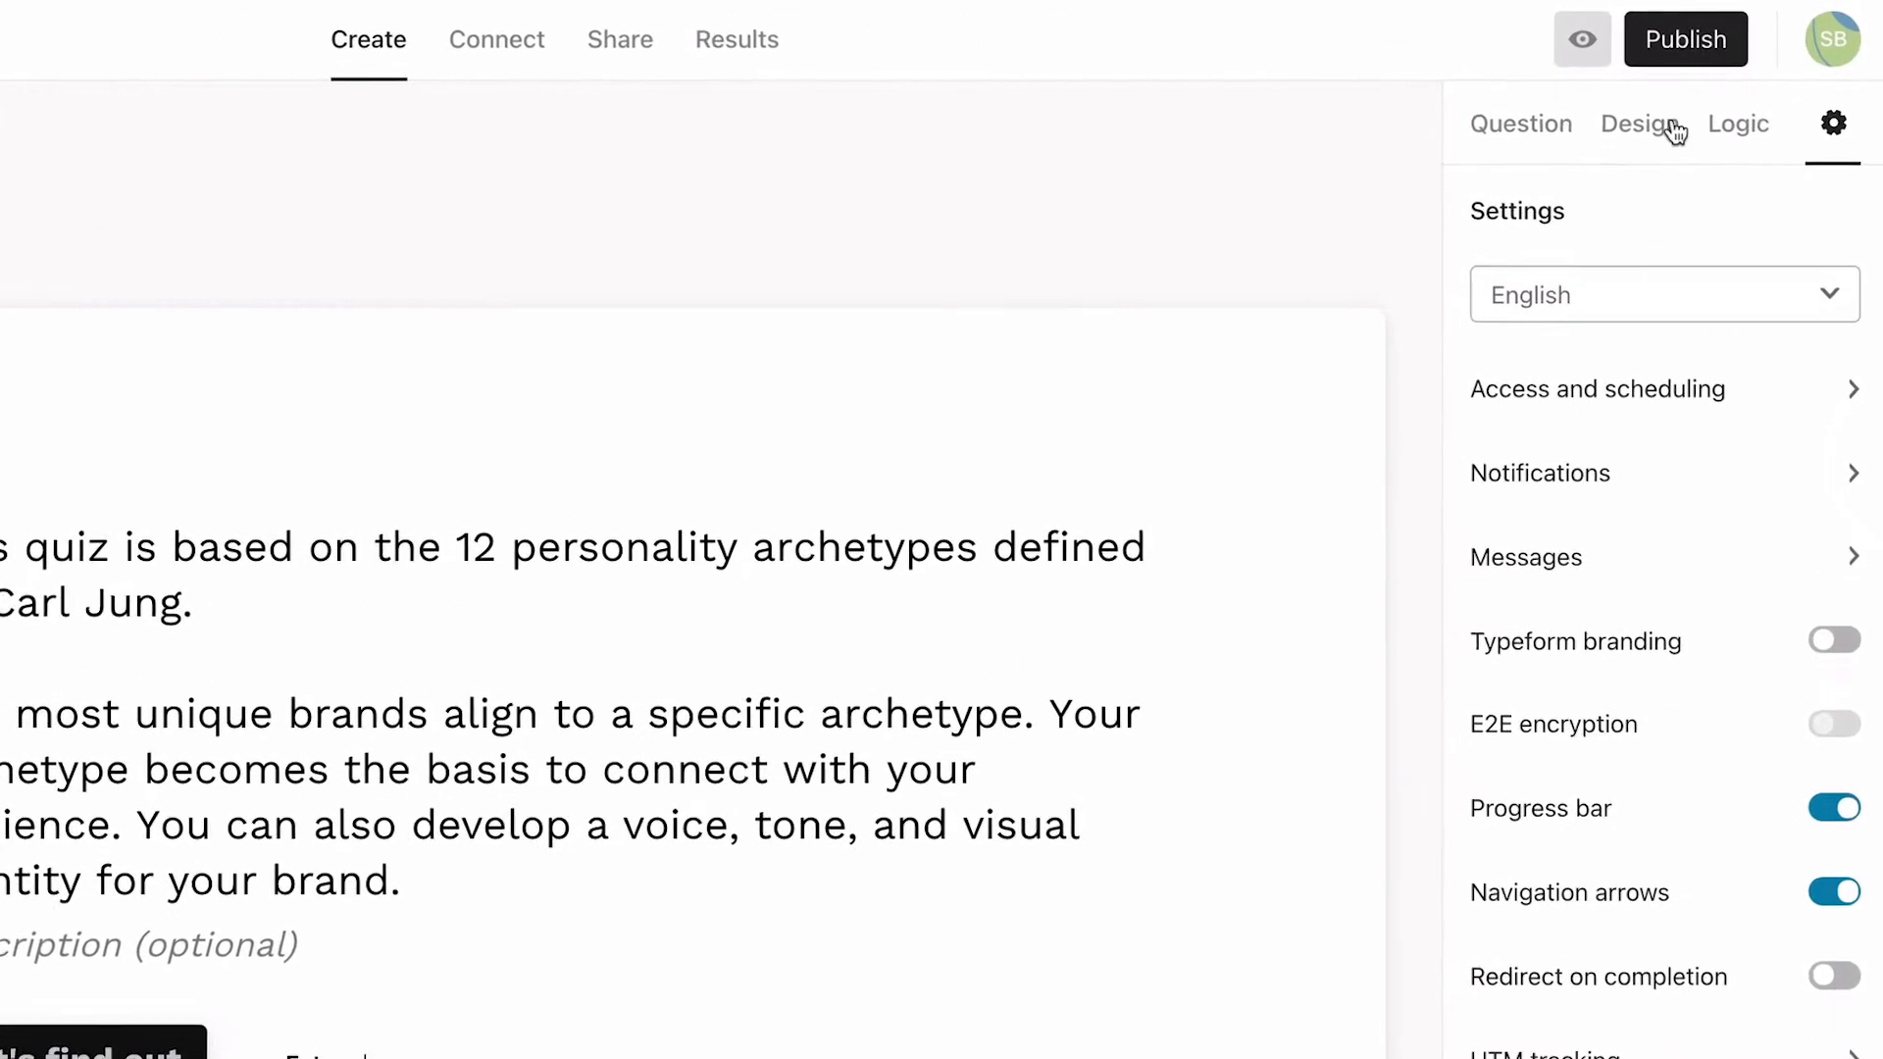
# Step: Switch to the Share view of the Brand Personality Quiz
pyautogui.click(1685, 39)
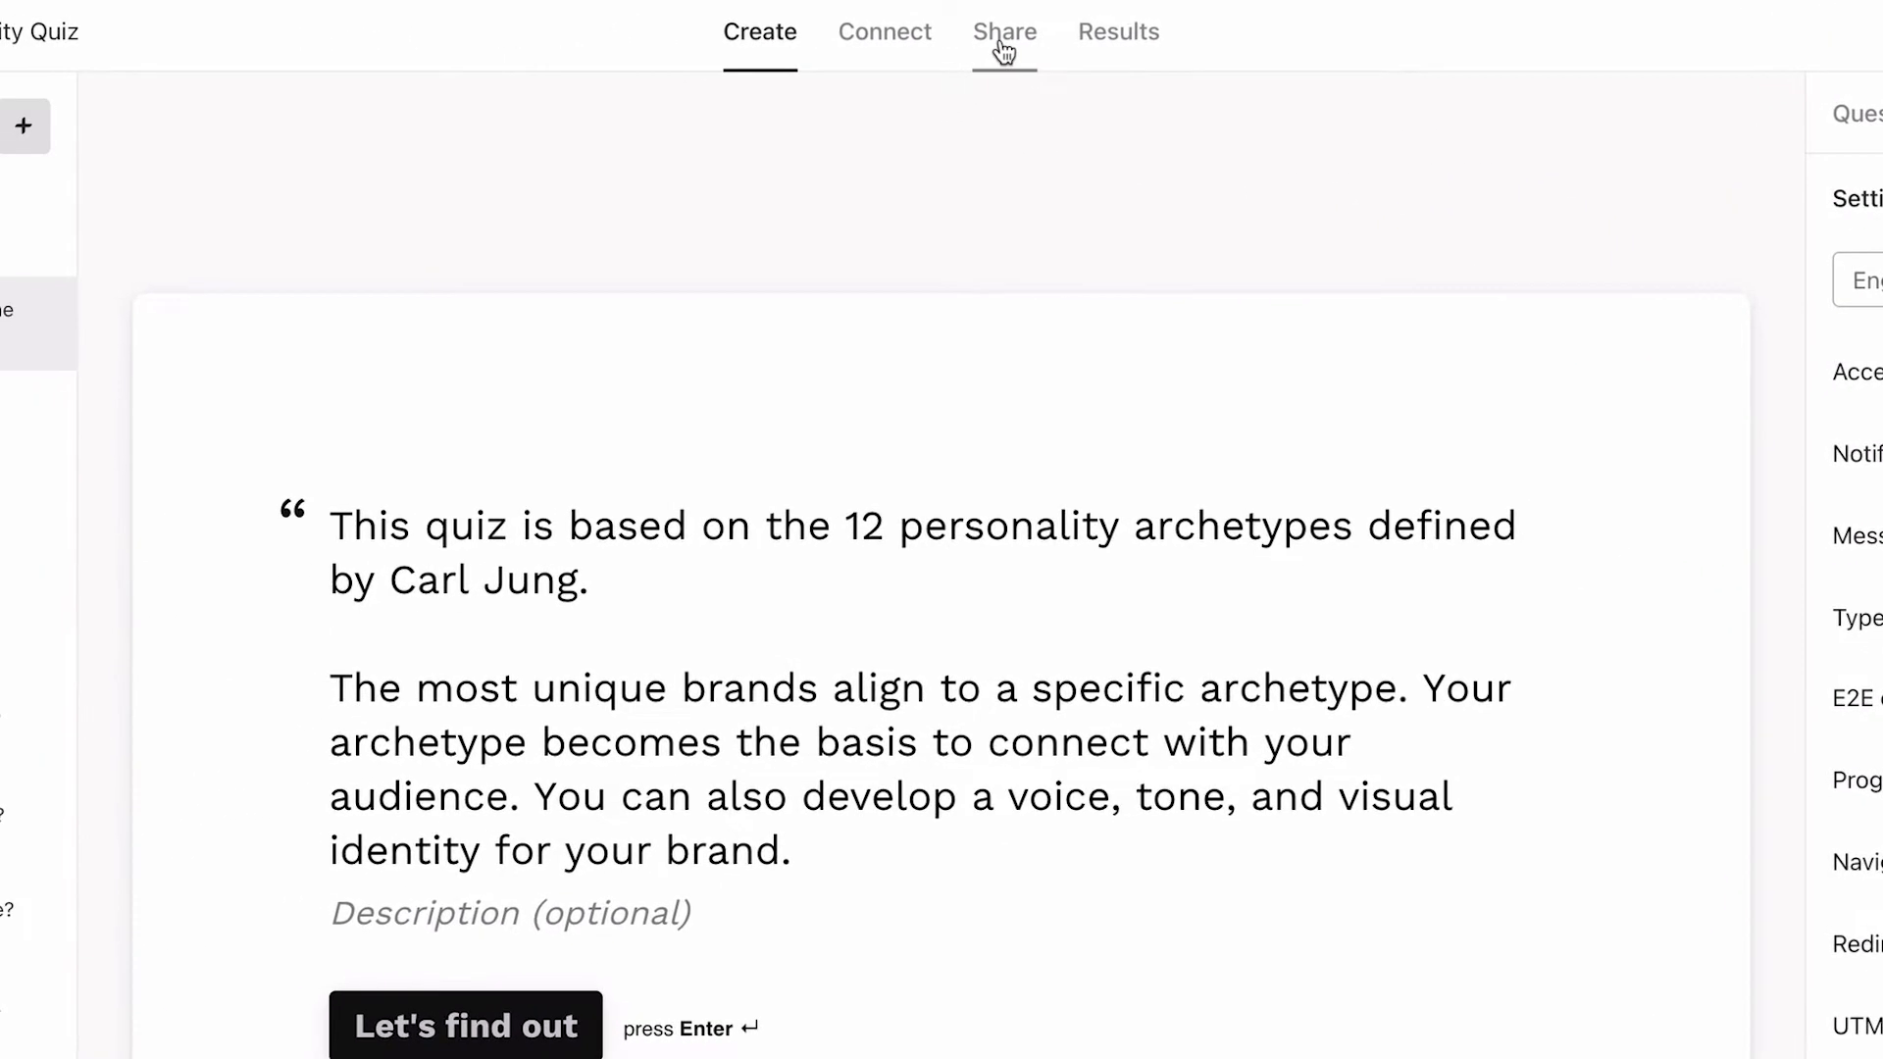
pyautogui.click(1004, 31)
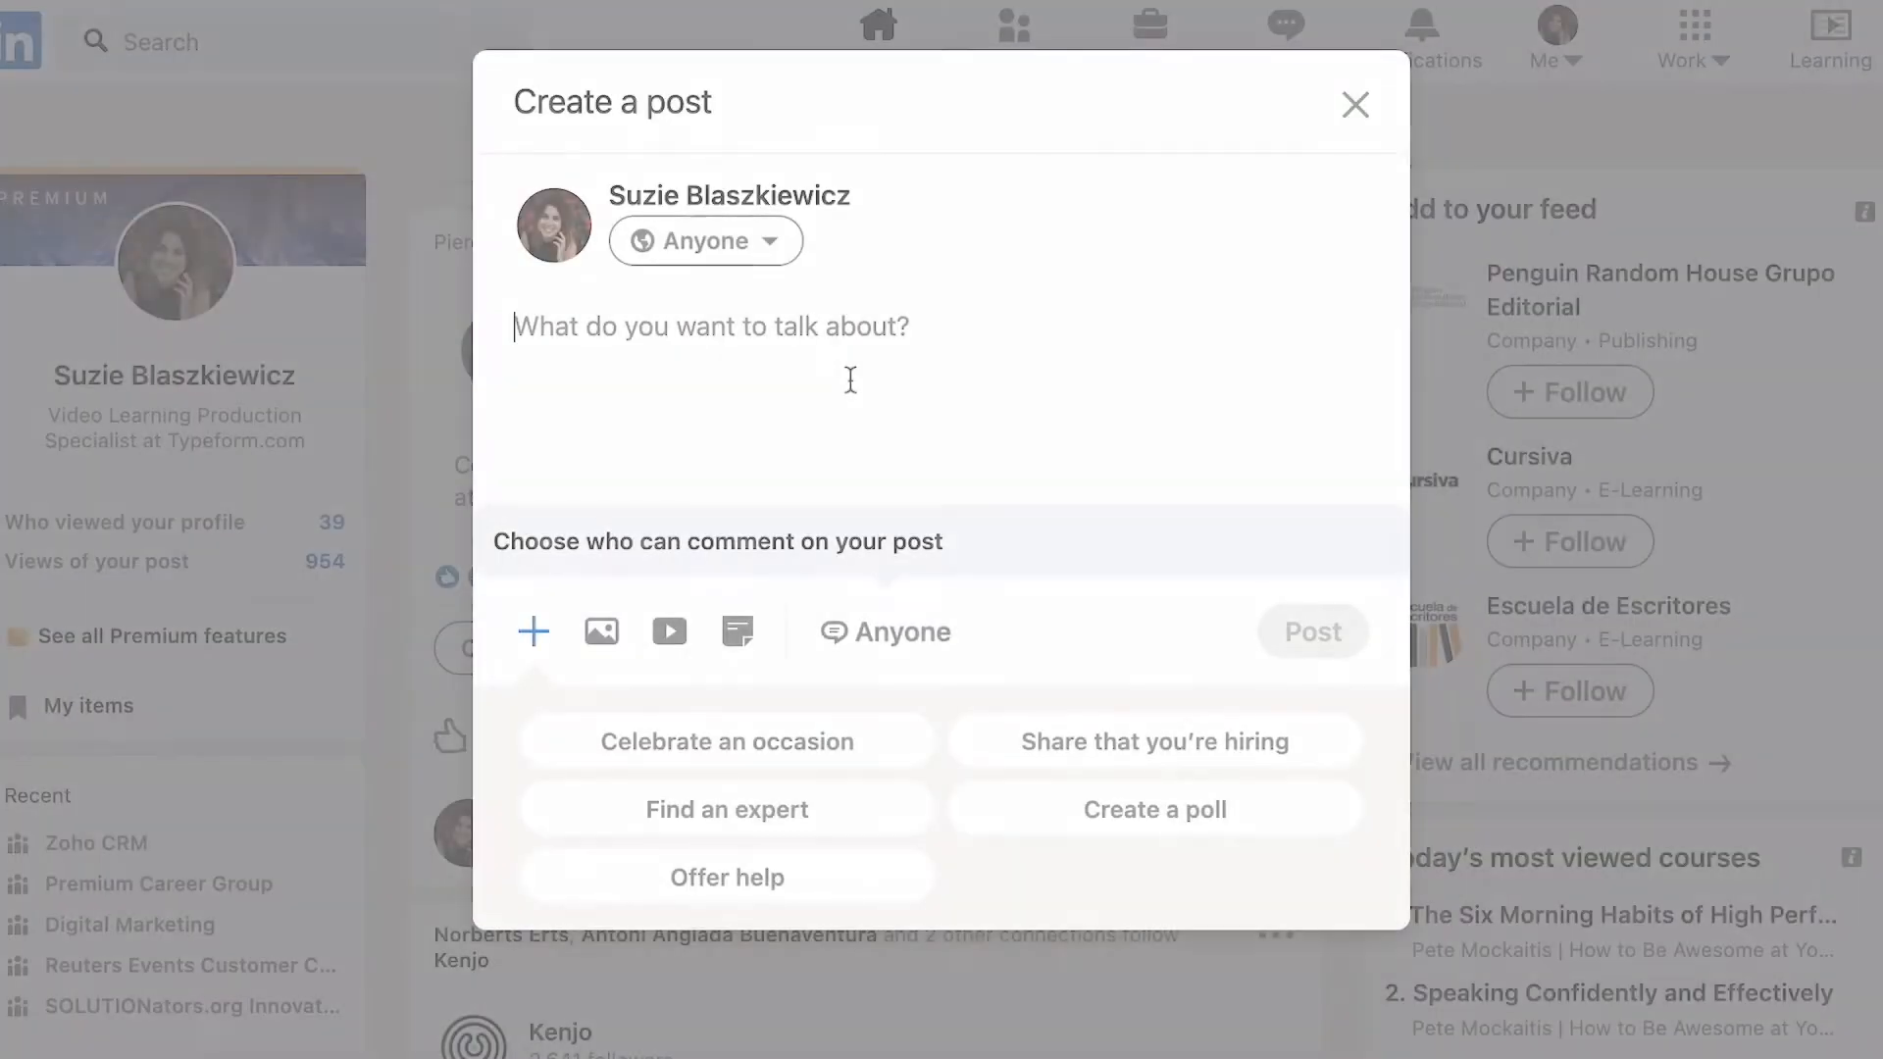
# Step: Paste the quiz link with ?utm_source=Linkedin into the LinkedIn draft, then go to Customize link
pyautogui.write('https://thehoneypot.typeform.com/to/tSYPRMNd?utm_source=xxxxx')
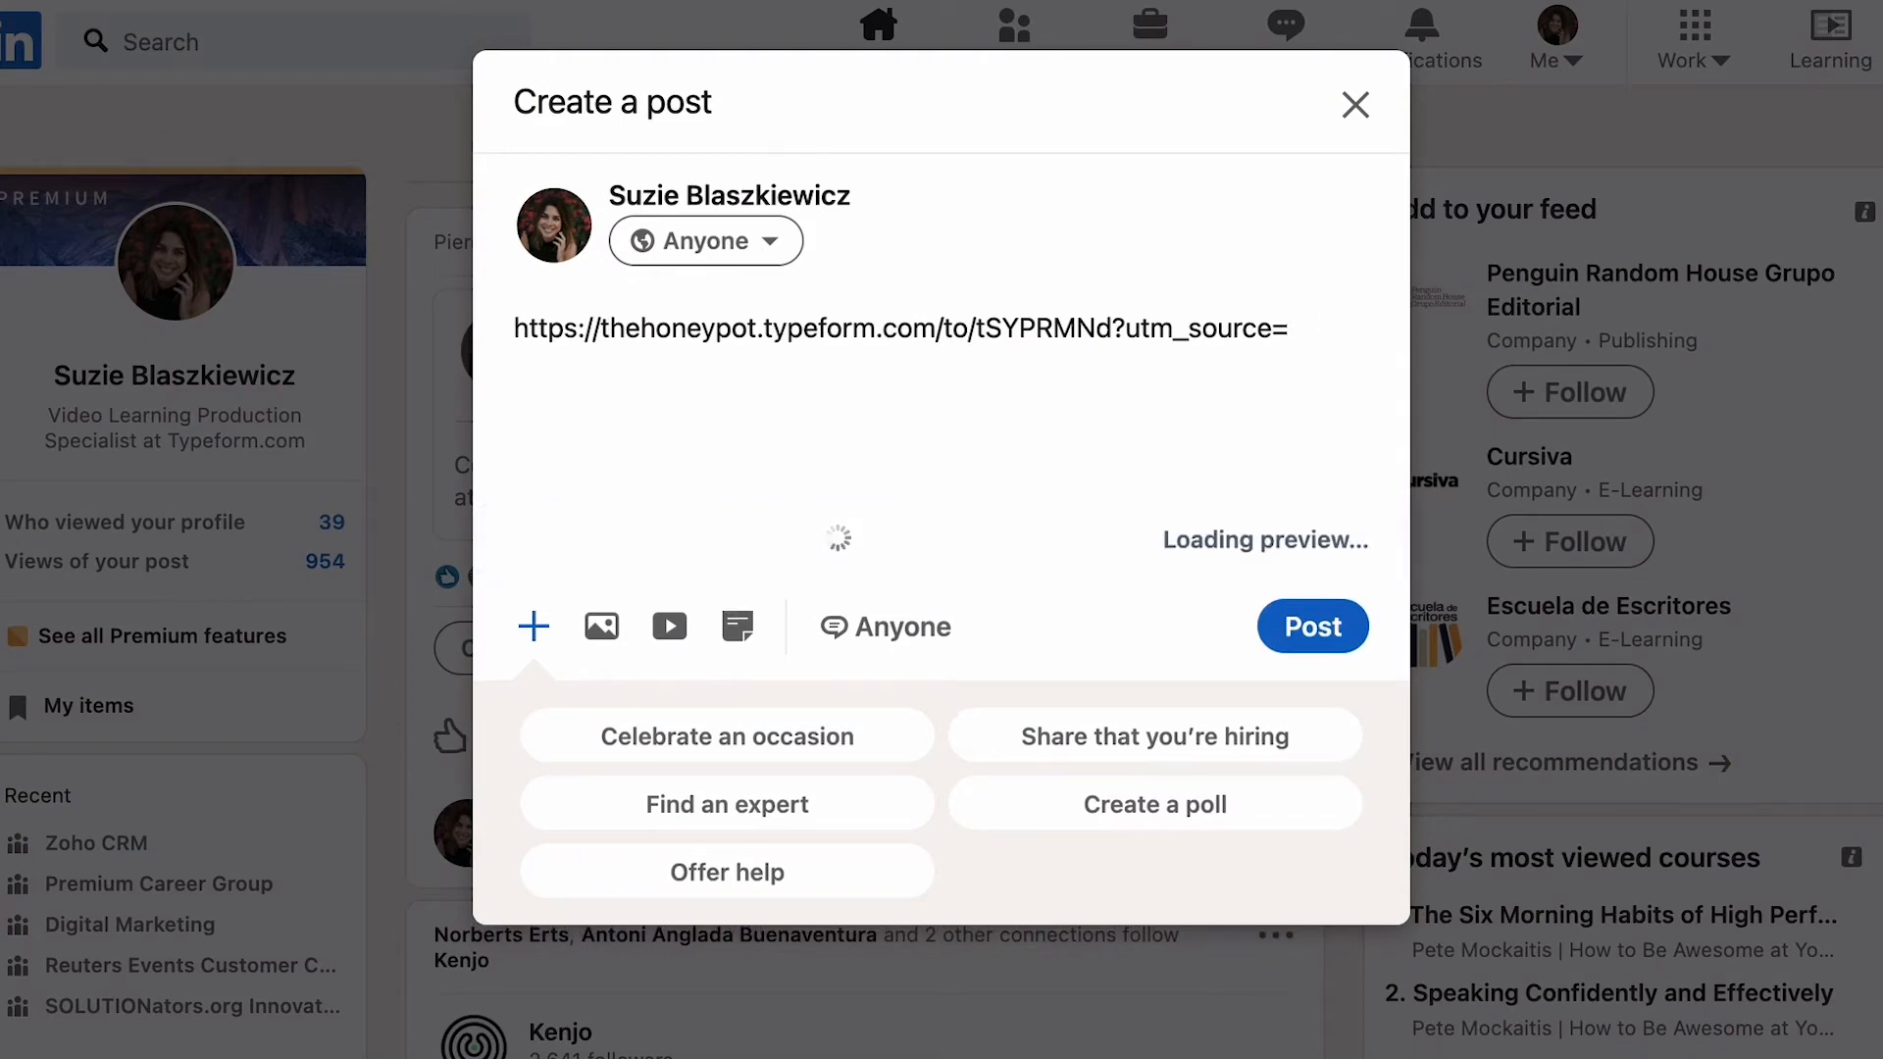
pyautogui.write('Linkedi')
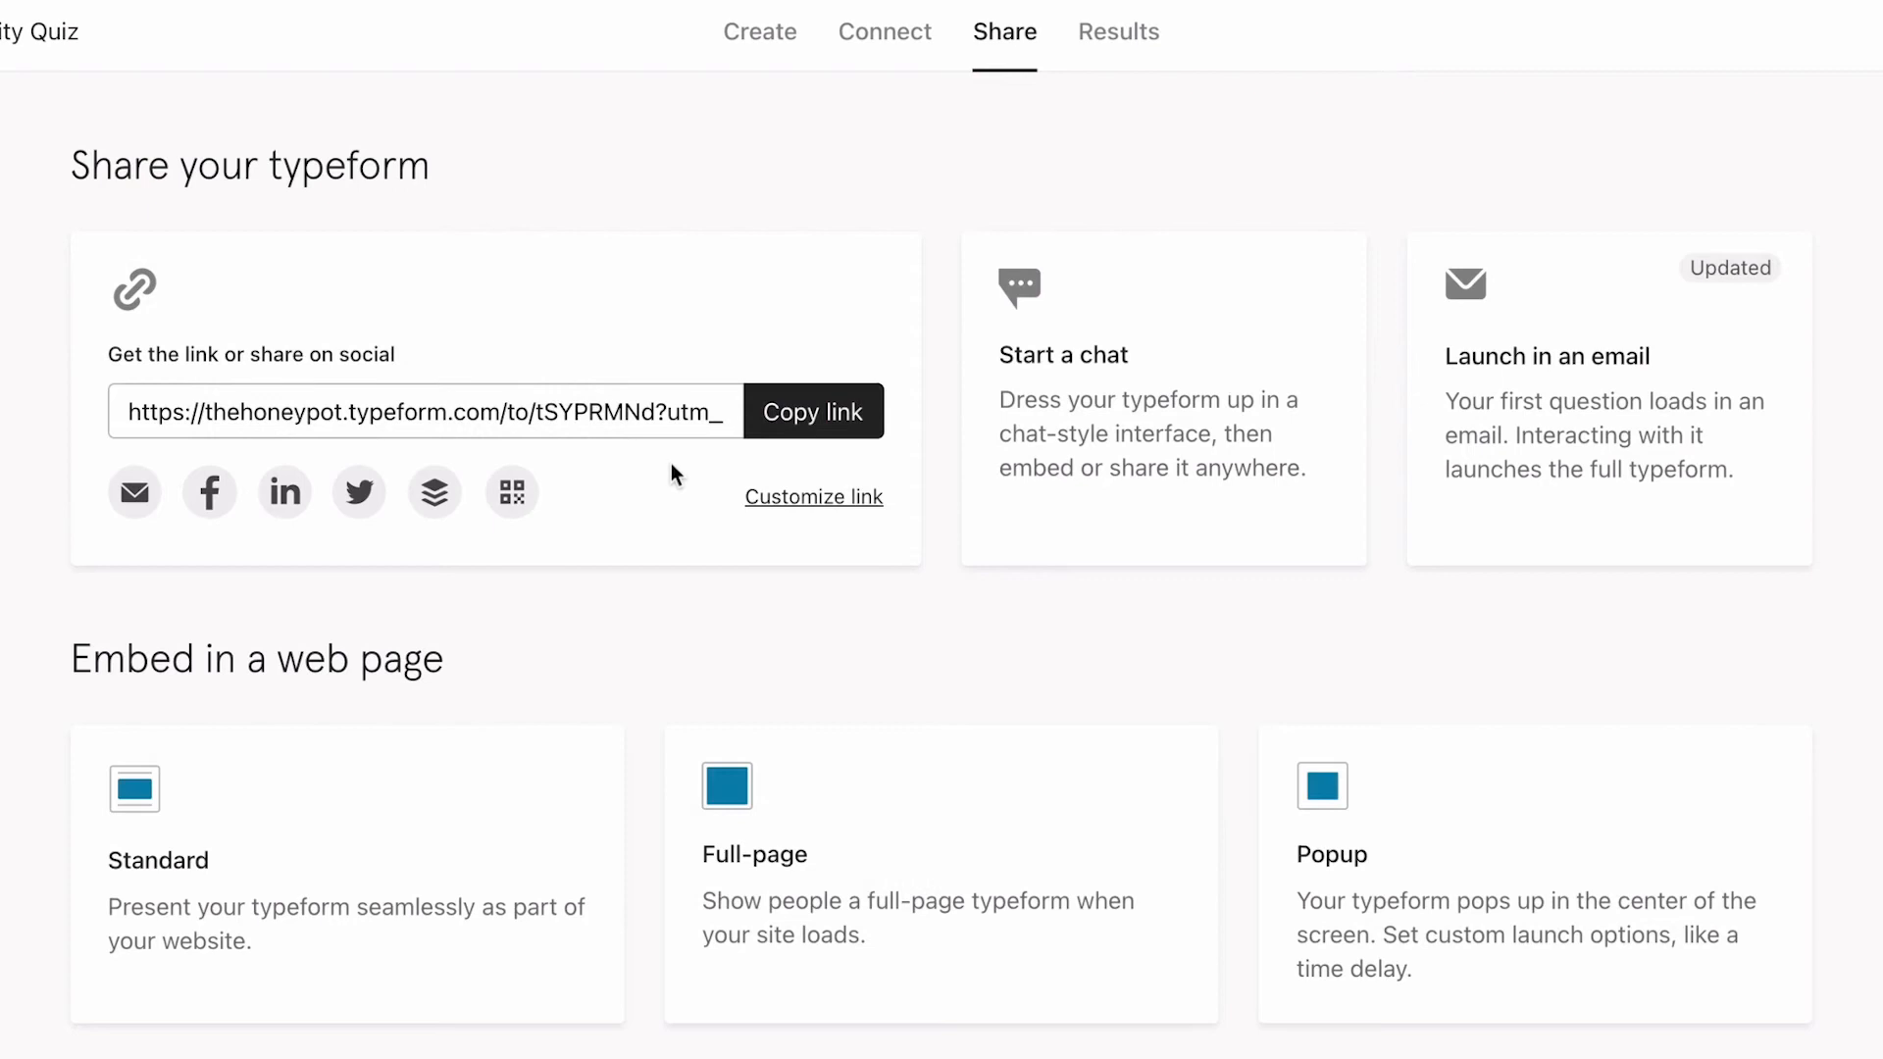
pyautogui.moveTo(698, 510)
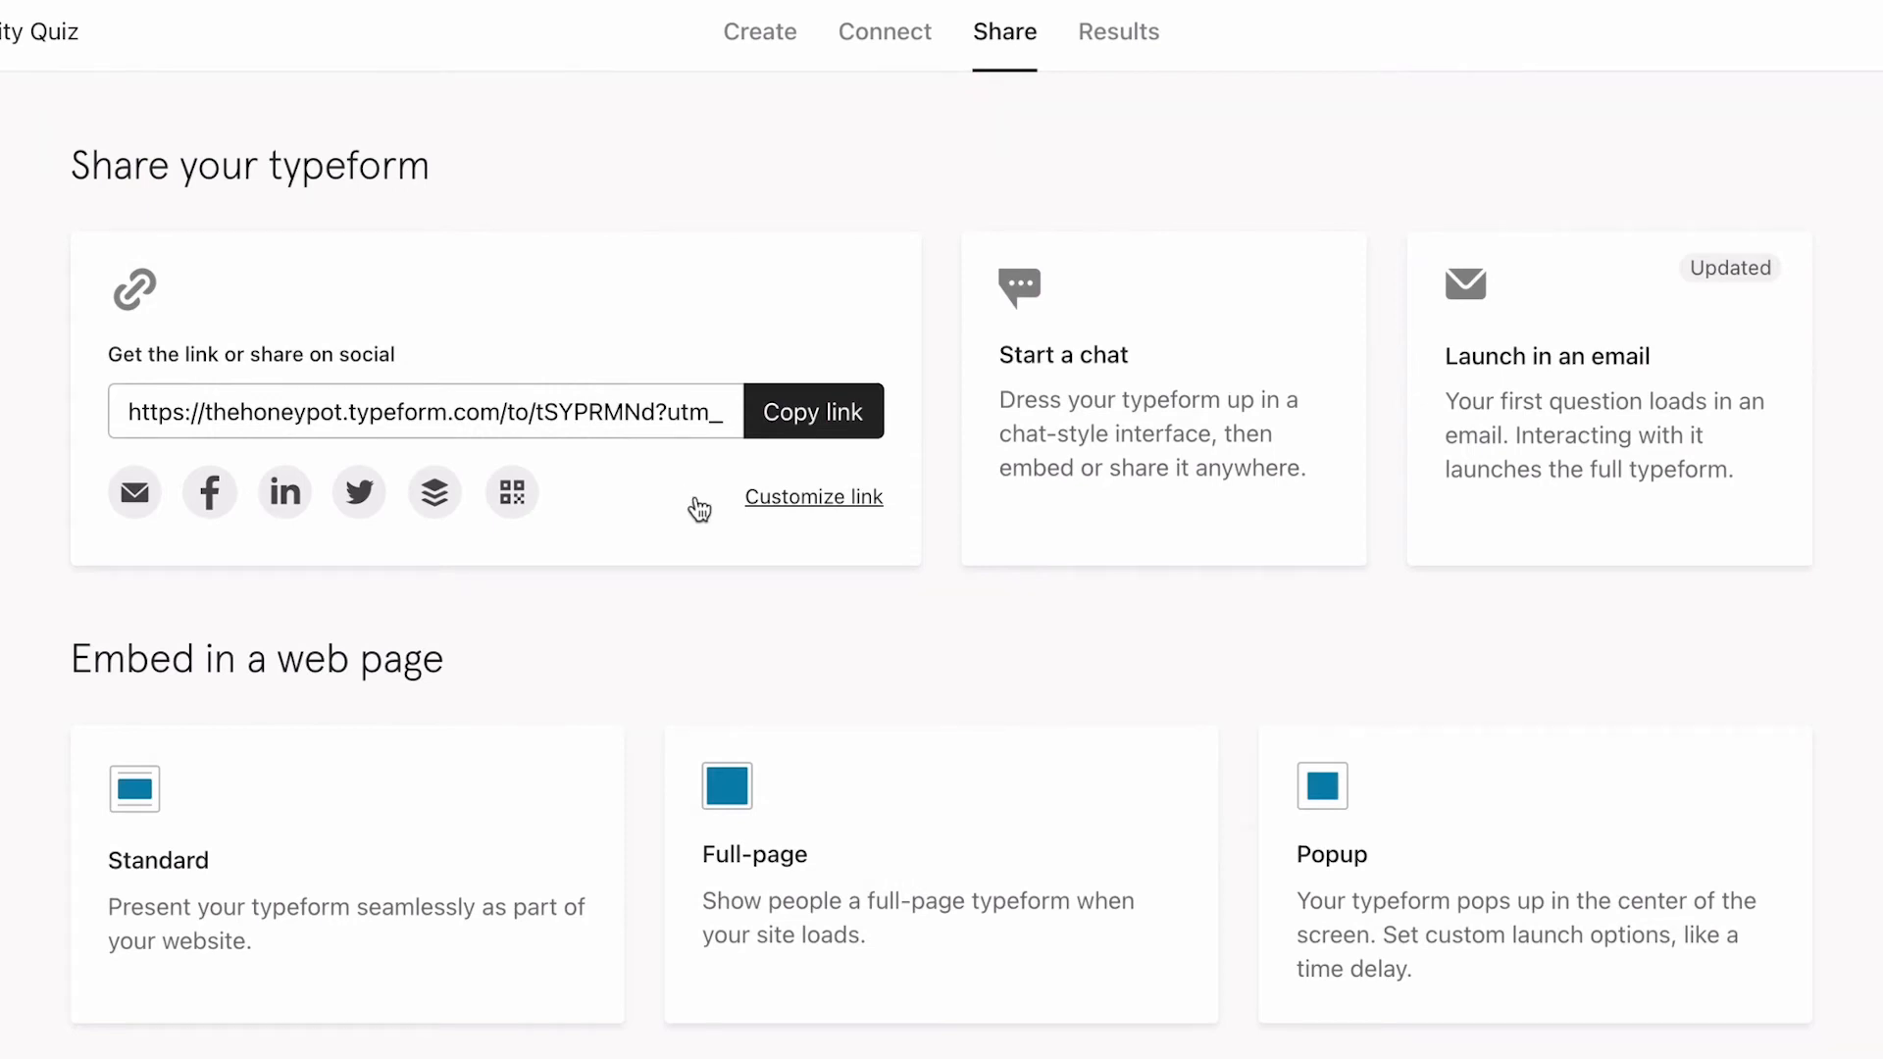
pyautogui.click(812, 496)
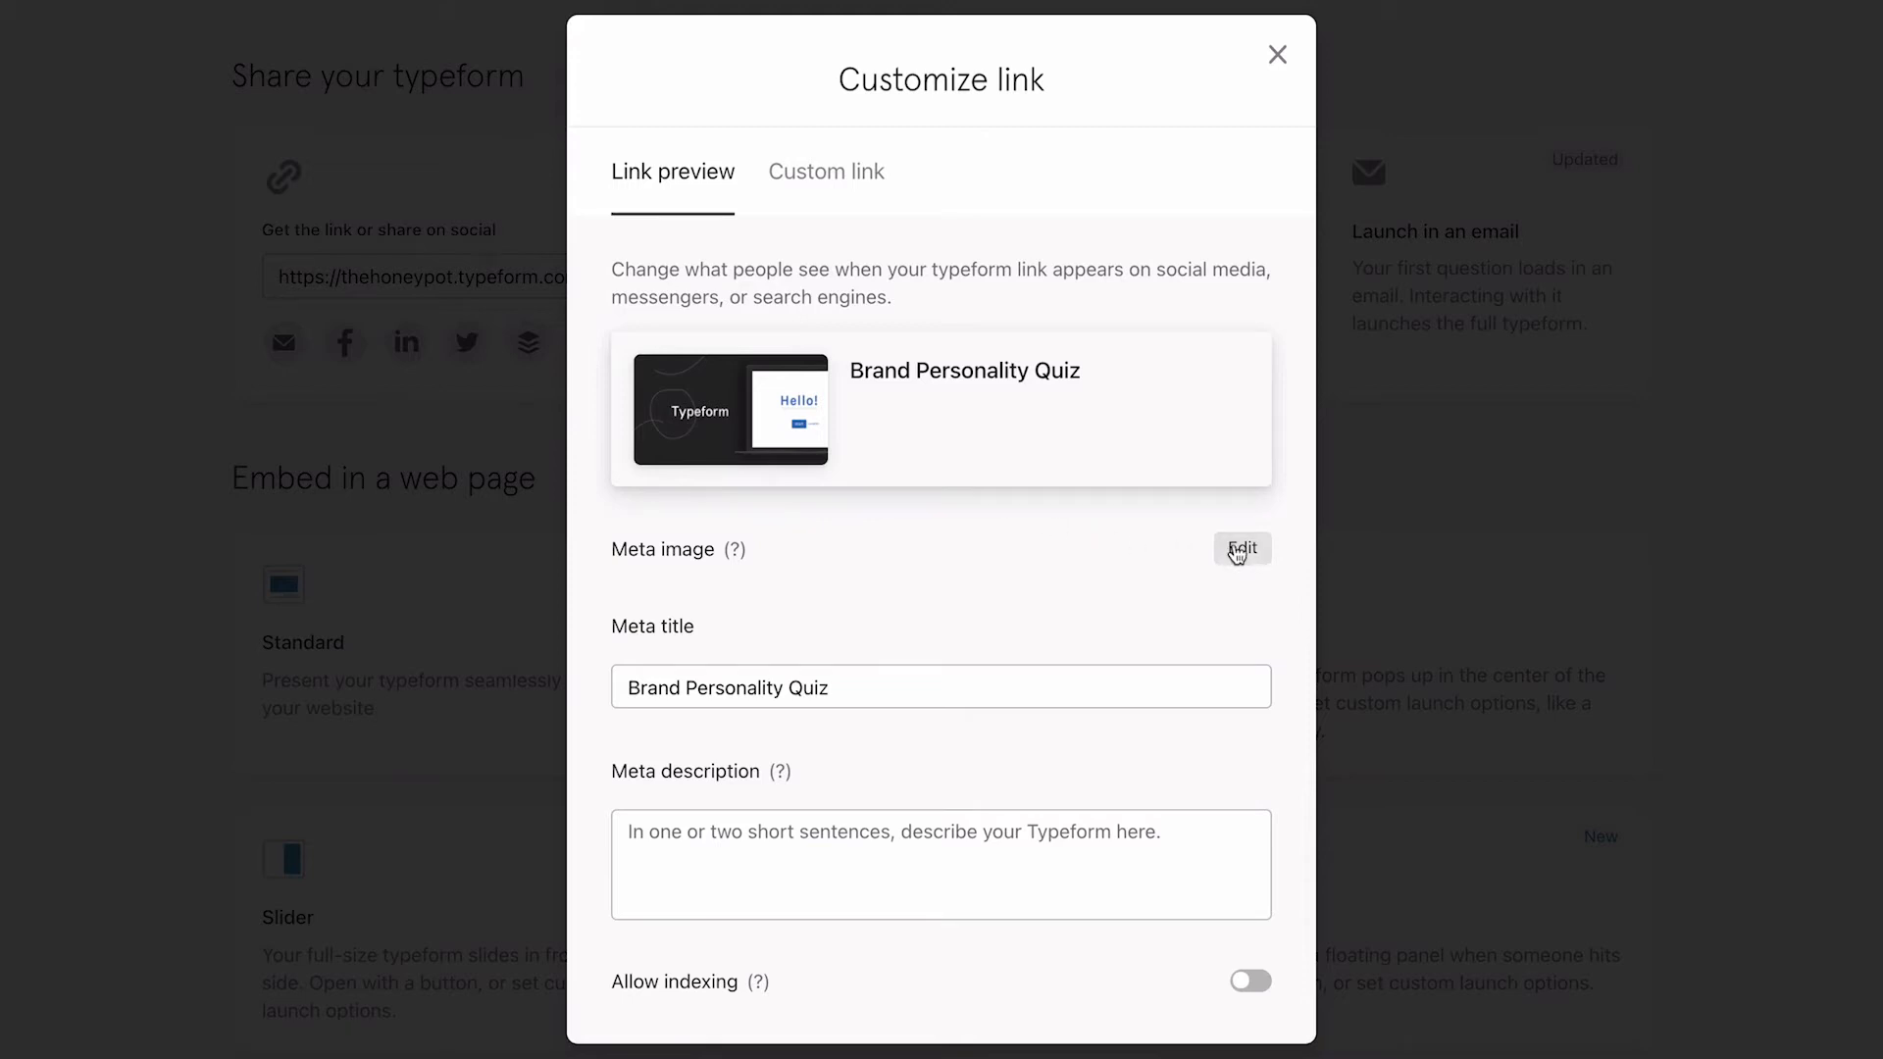
# Step: Use the cover photo as meta image, describe it "Find out what your brand's personality is!", allow indexing
pyautogui.click(1242, 549)
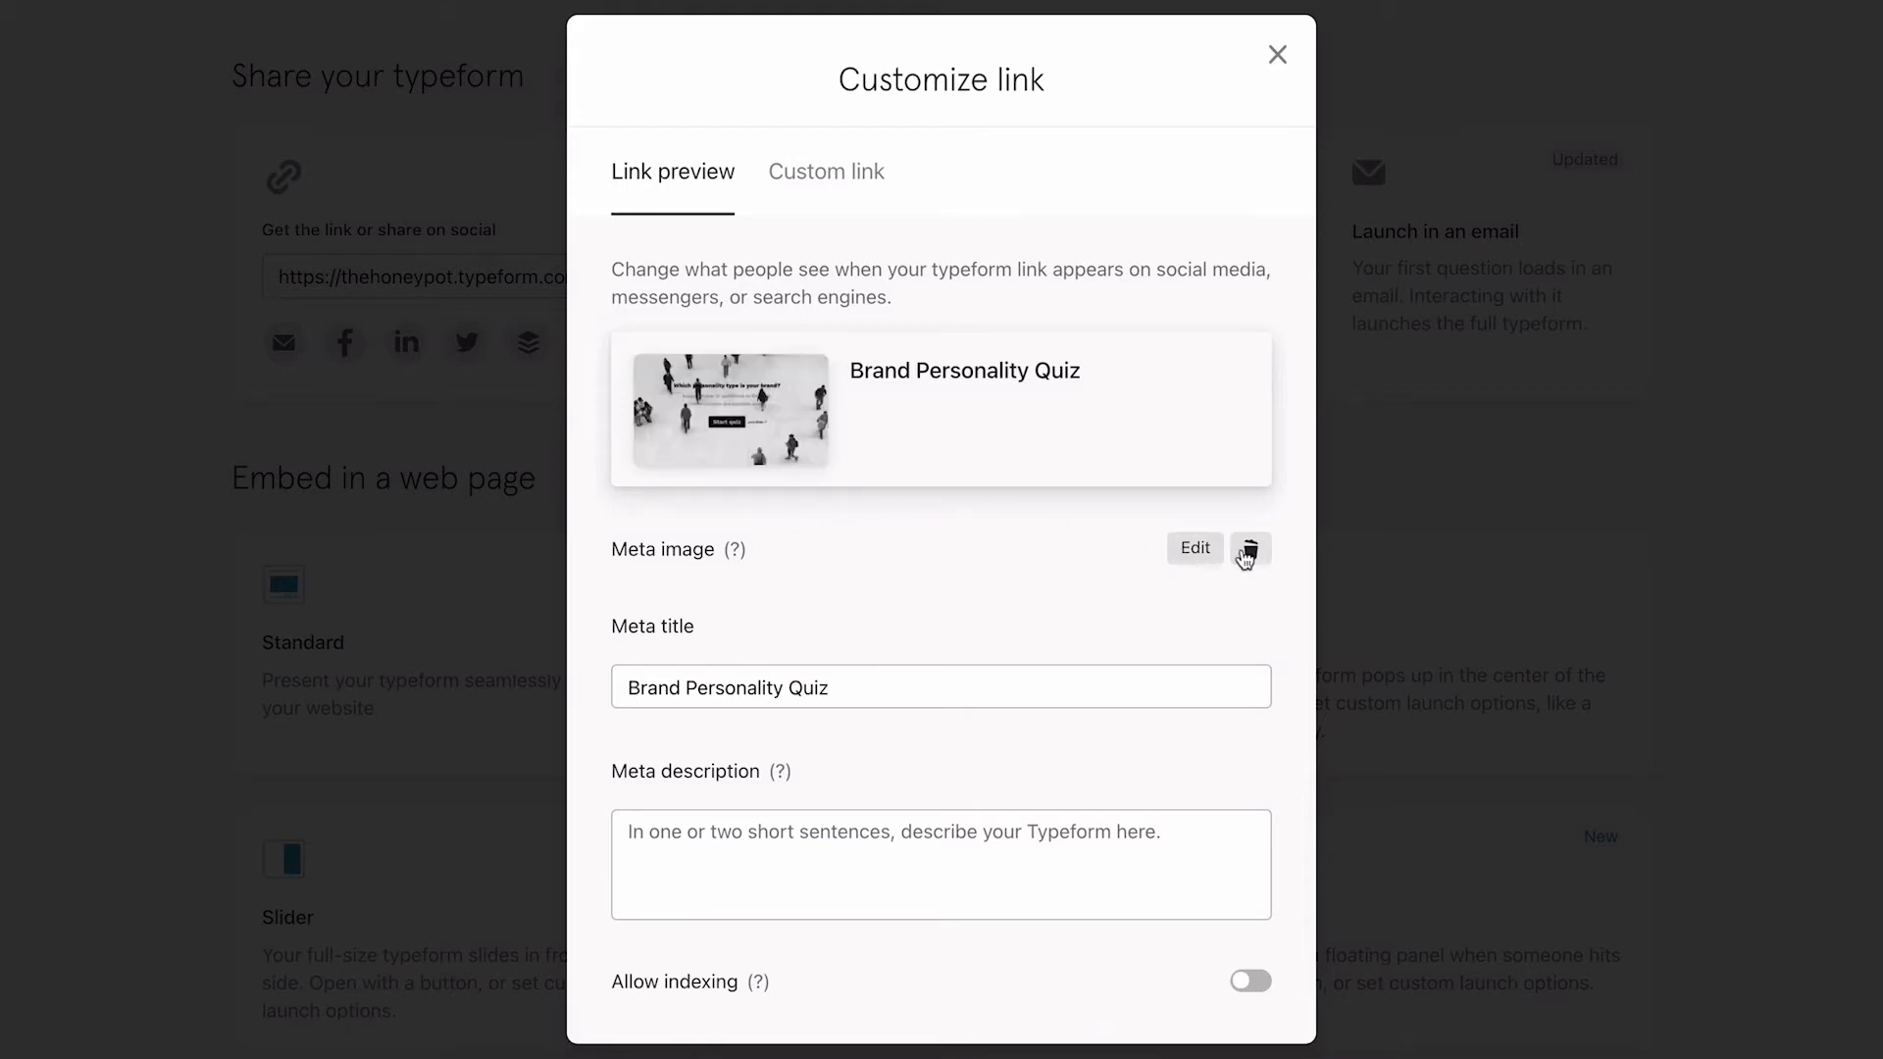
pyautogui.write('Find out what your')
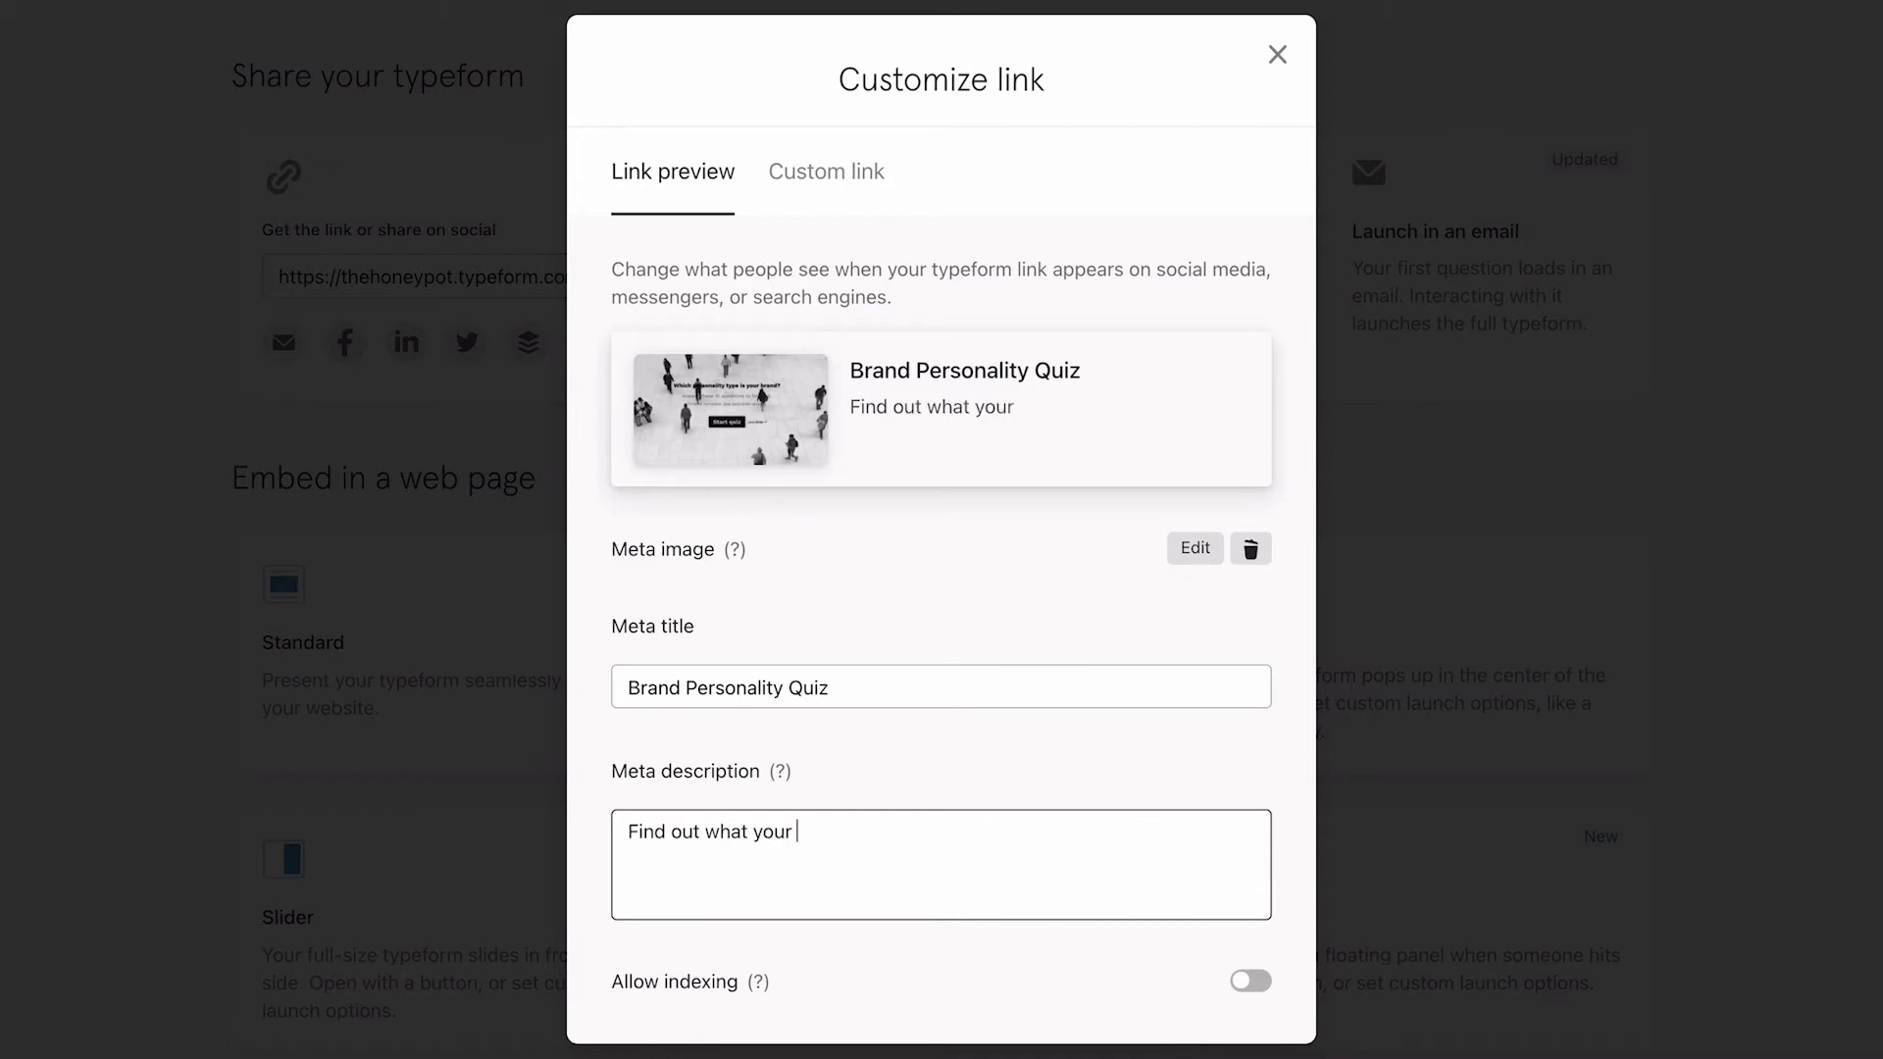
pyautogui.write("brand's personal")
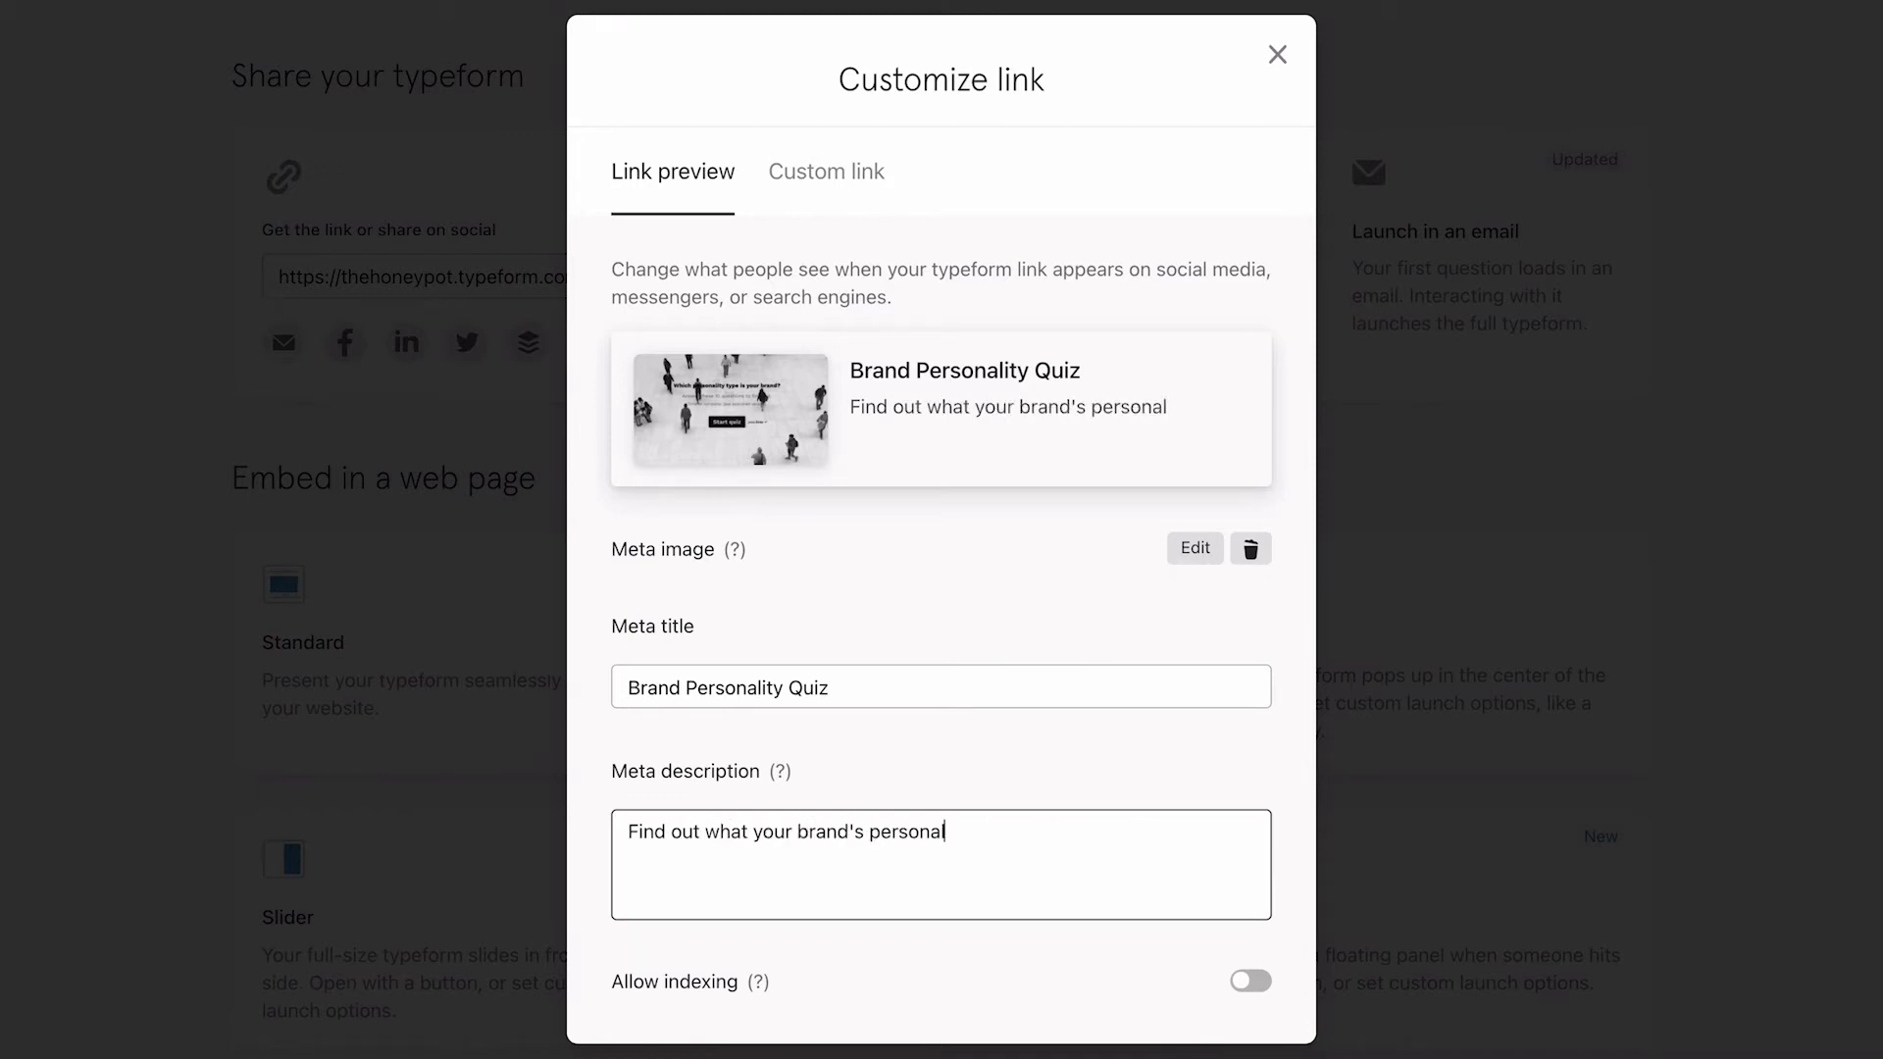
pyautogui.write('ity is!')
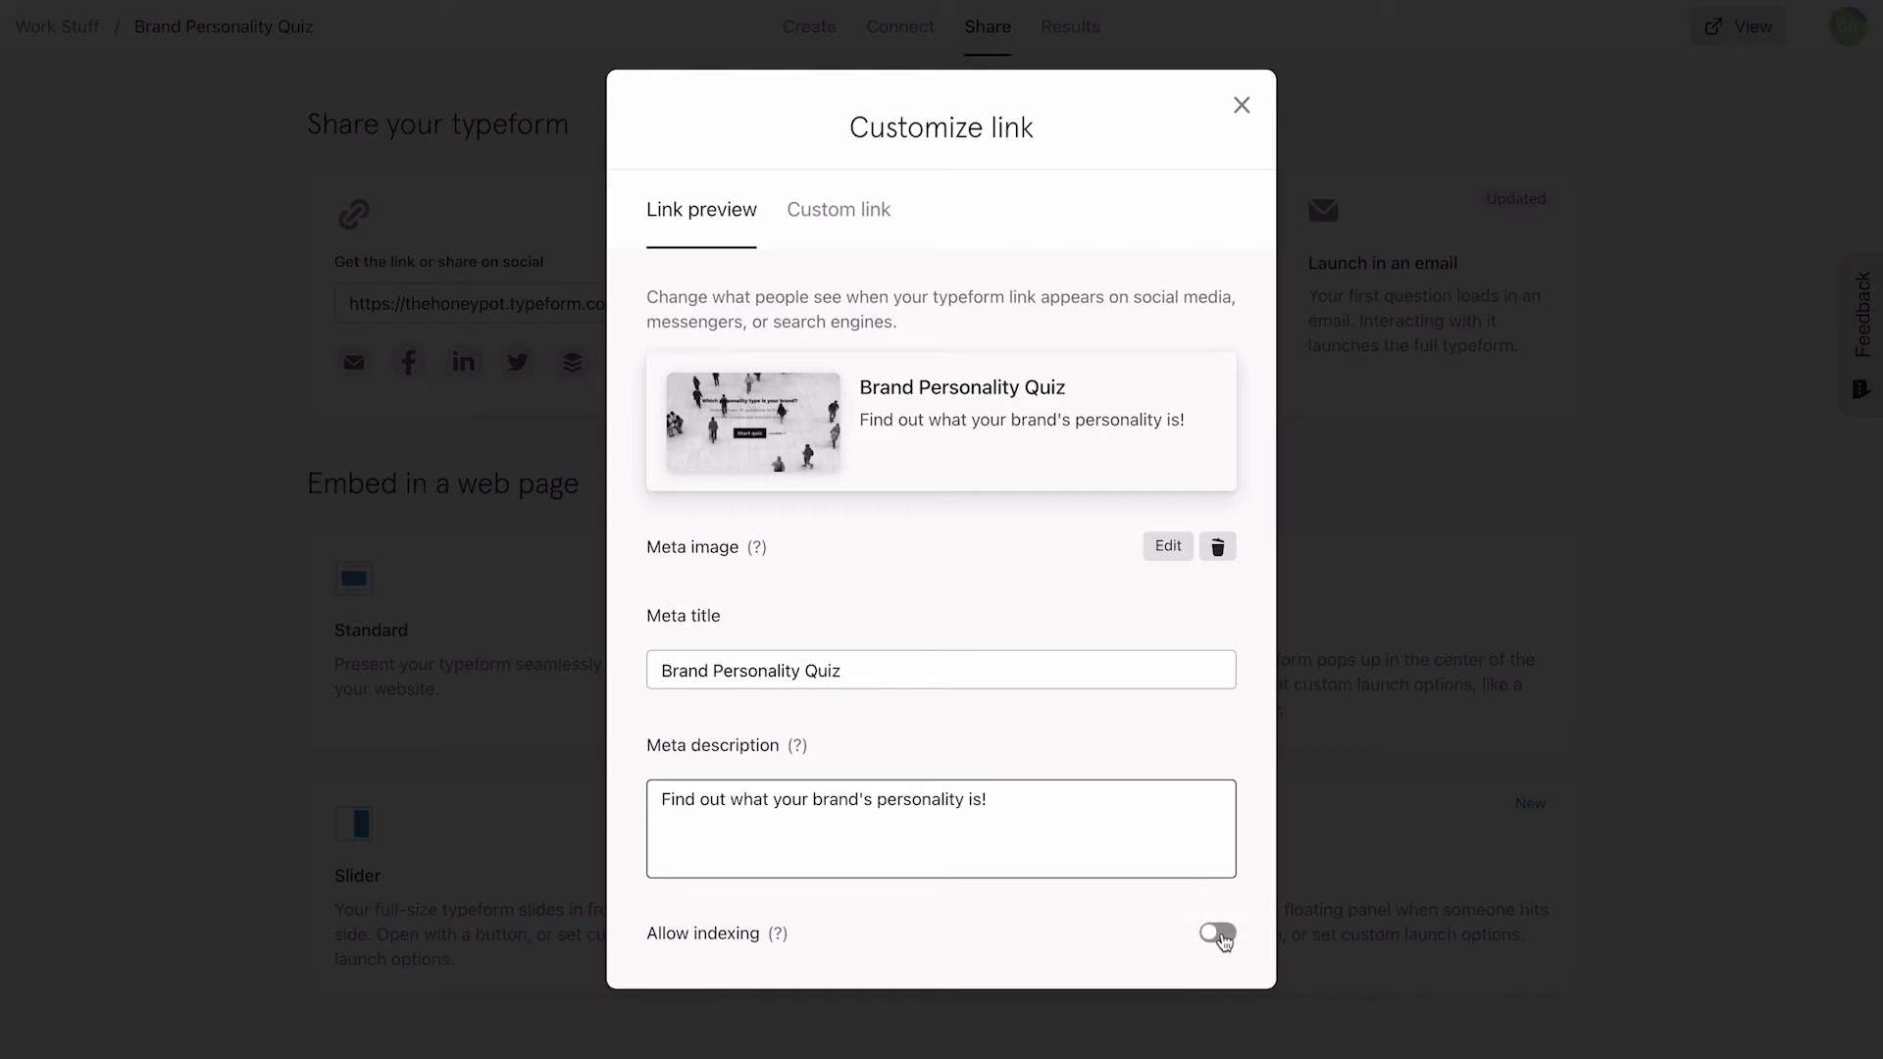
pyautogui.click(1216, 934)
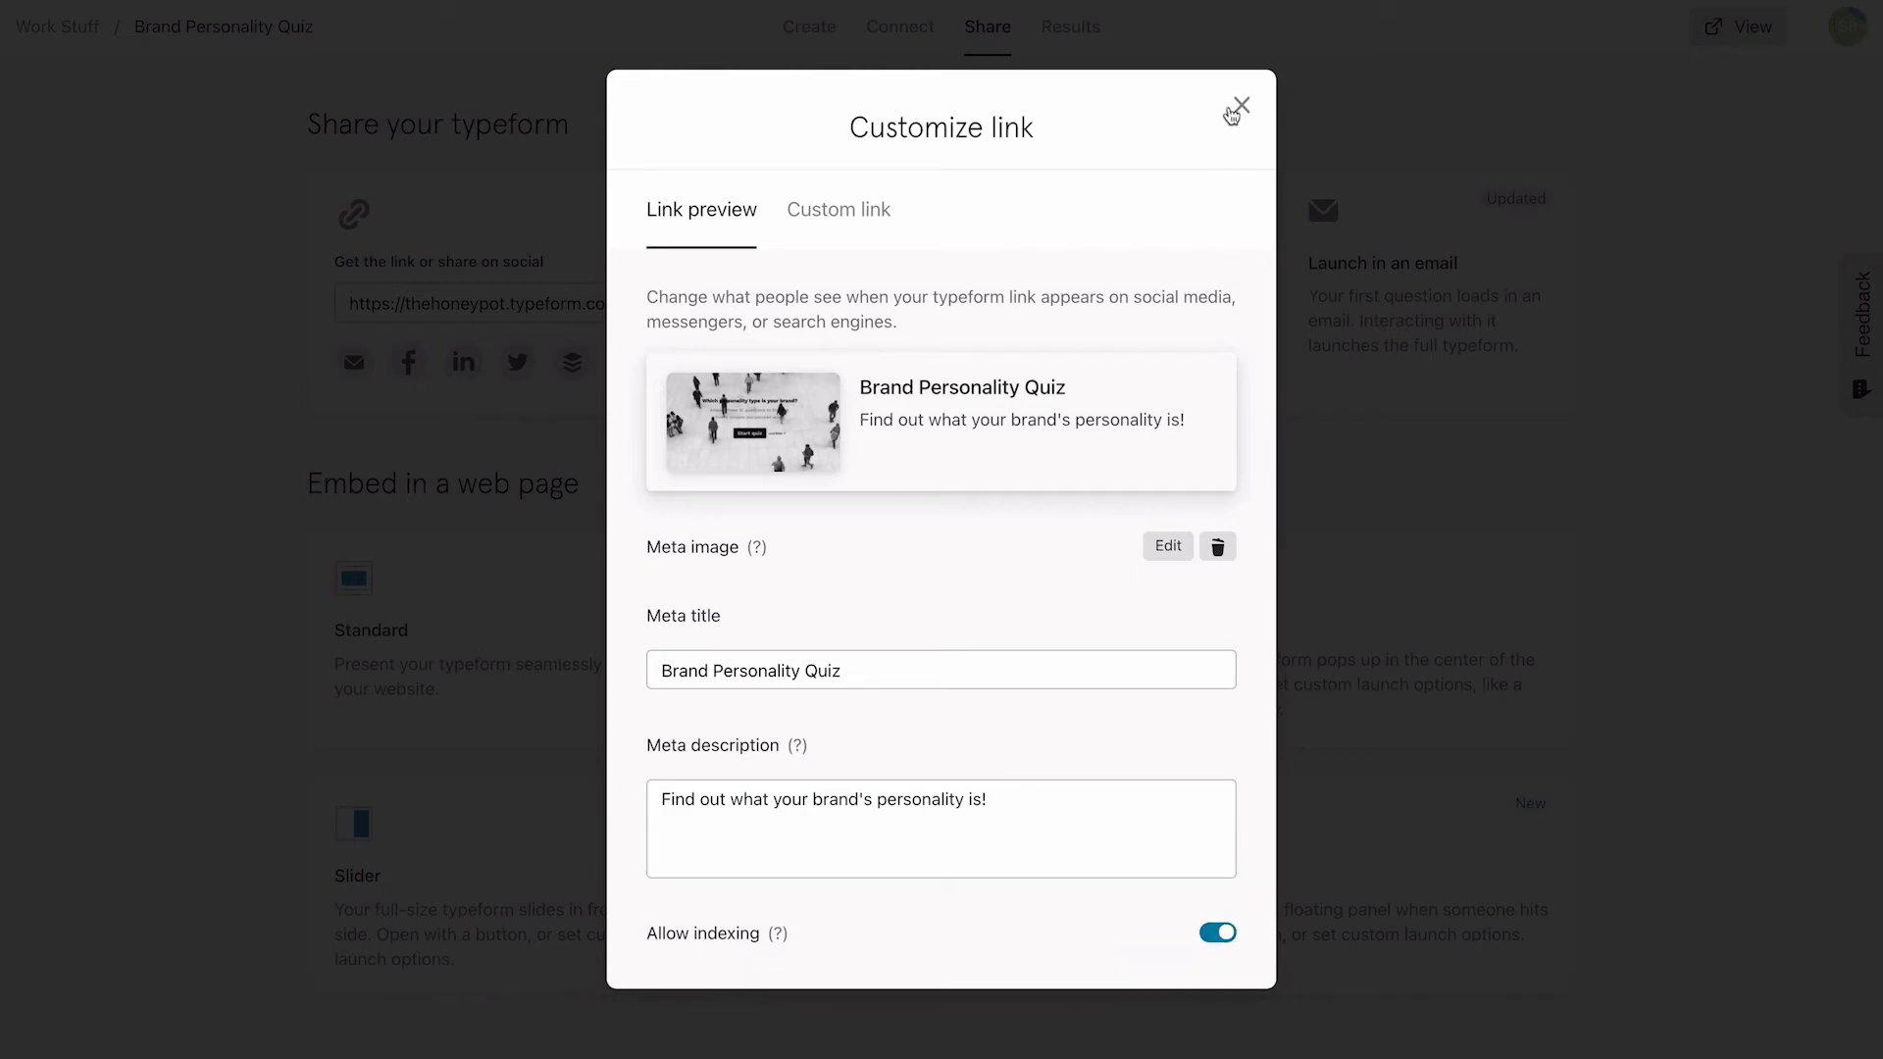
pyautogui.click(1237, 106)
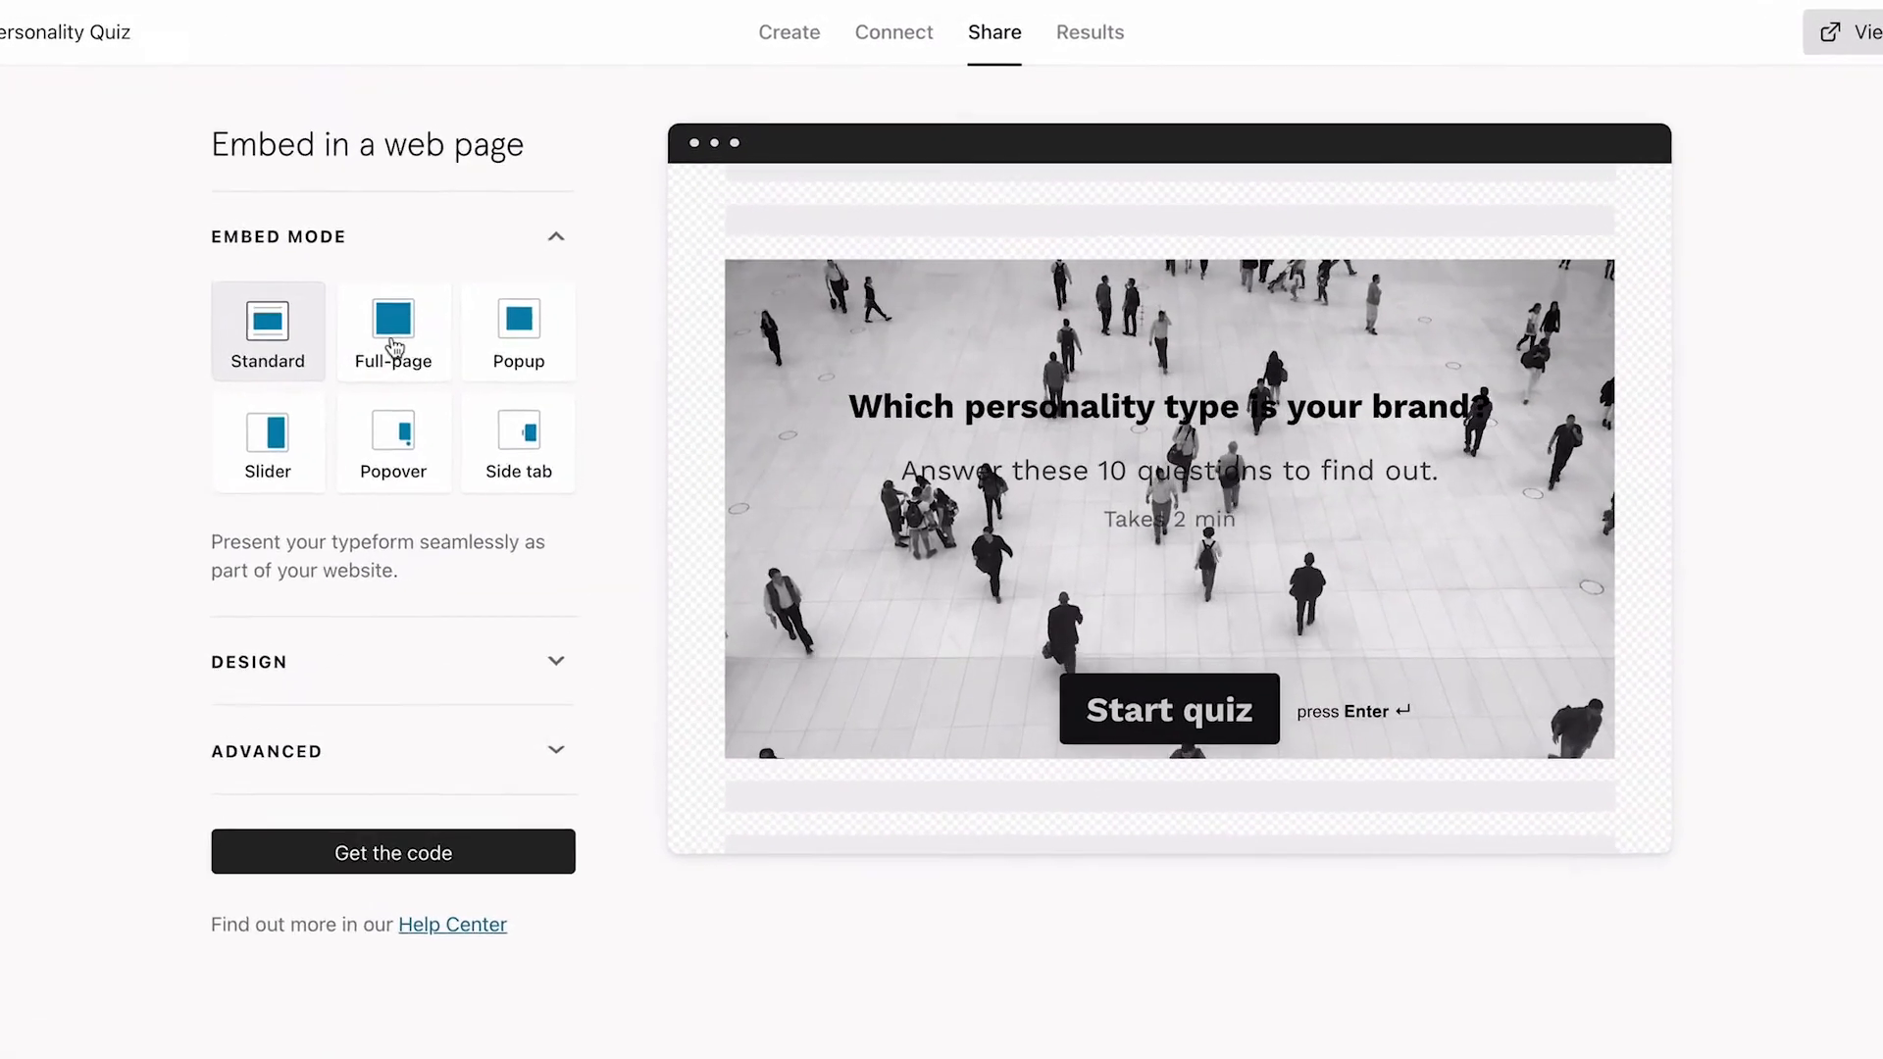
# Step: Preview the quiz in full-page and popup embed modes before returning to standard
pyautogui.click(392, 330)
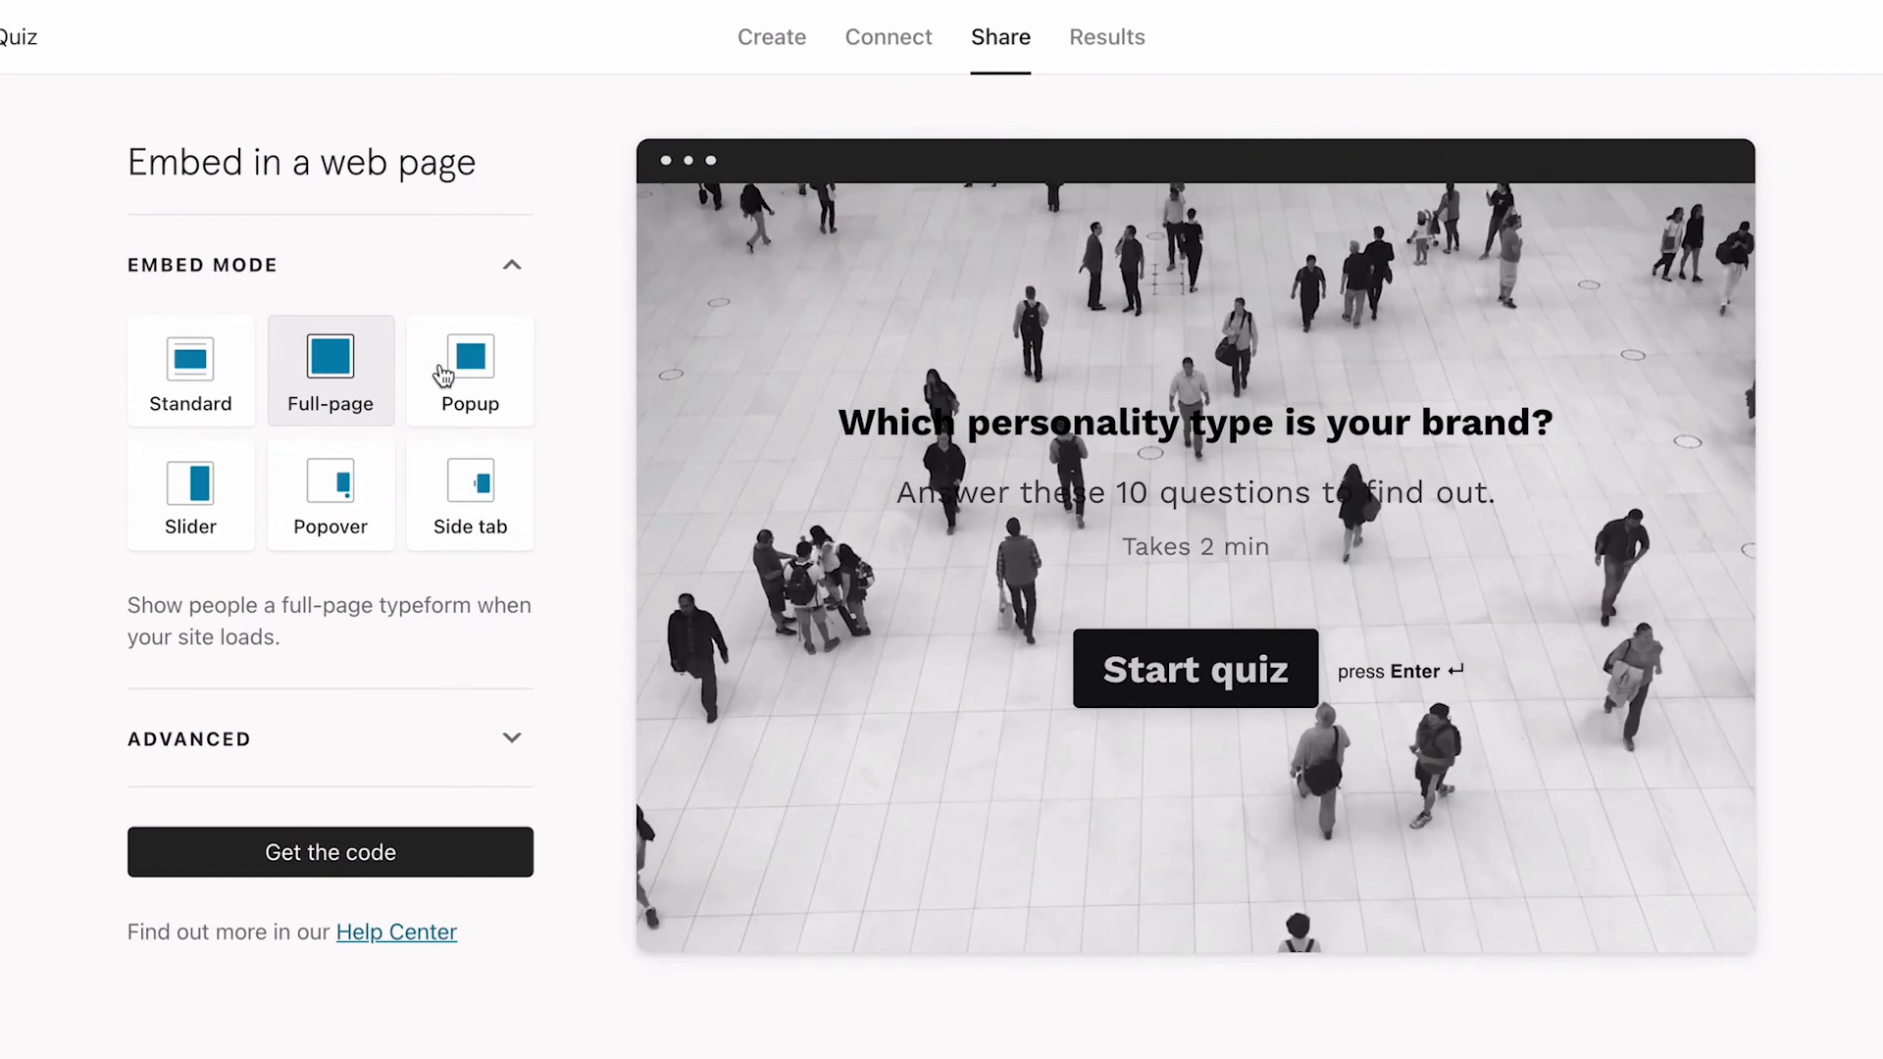
pyautogui.click(468, 371)
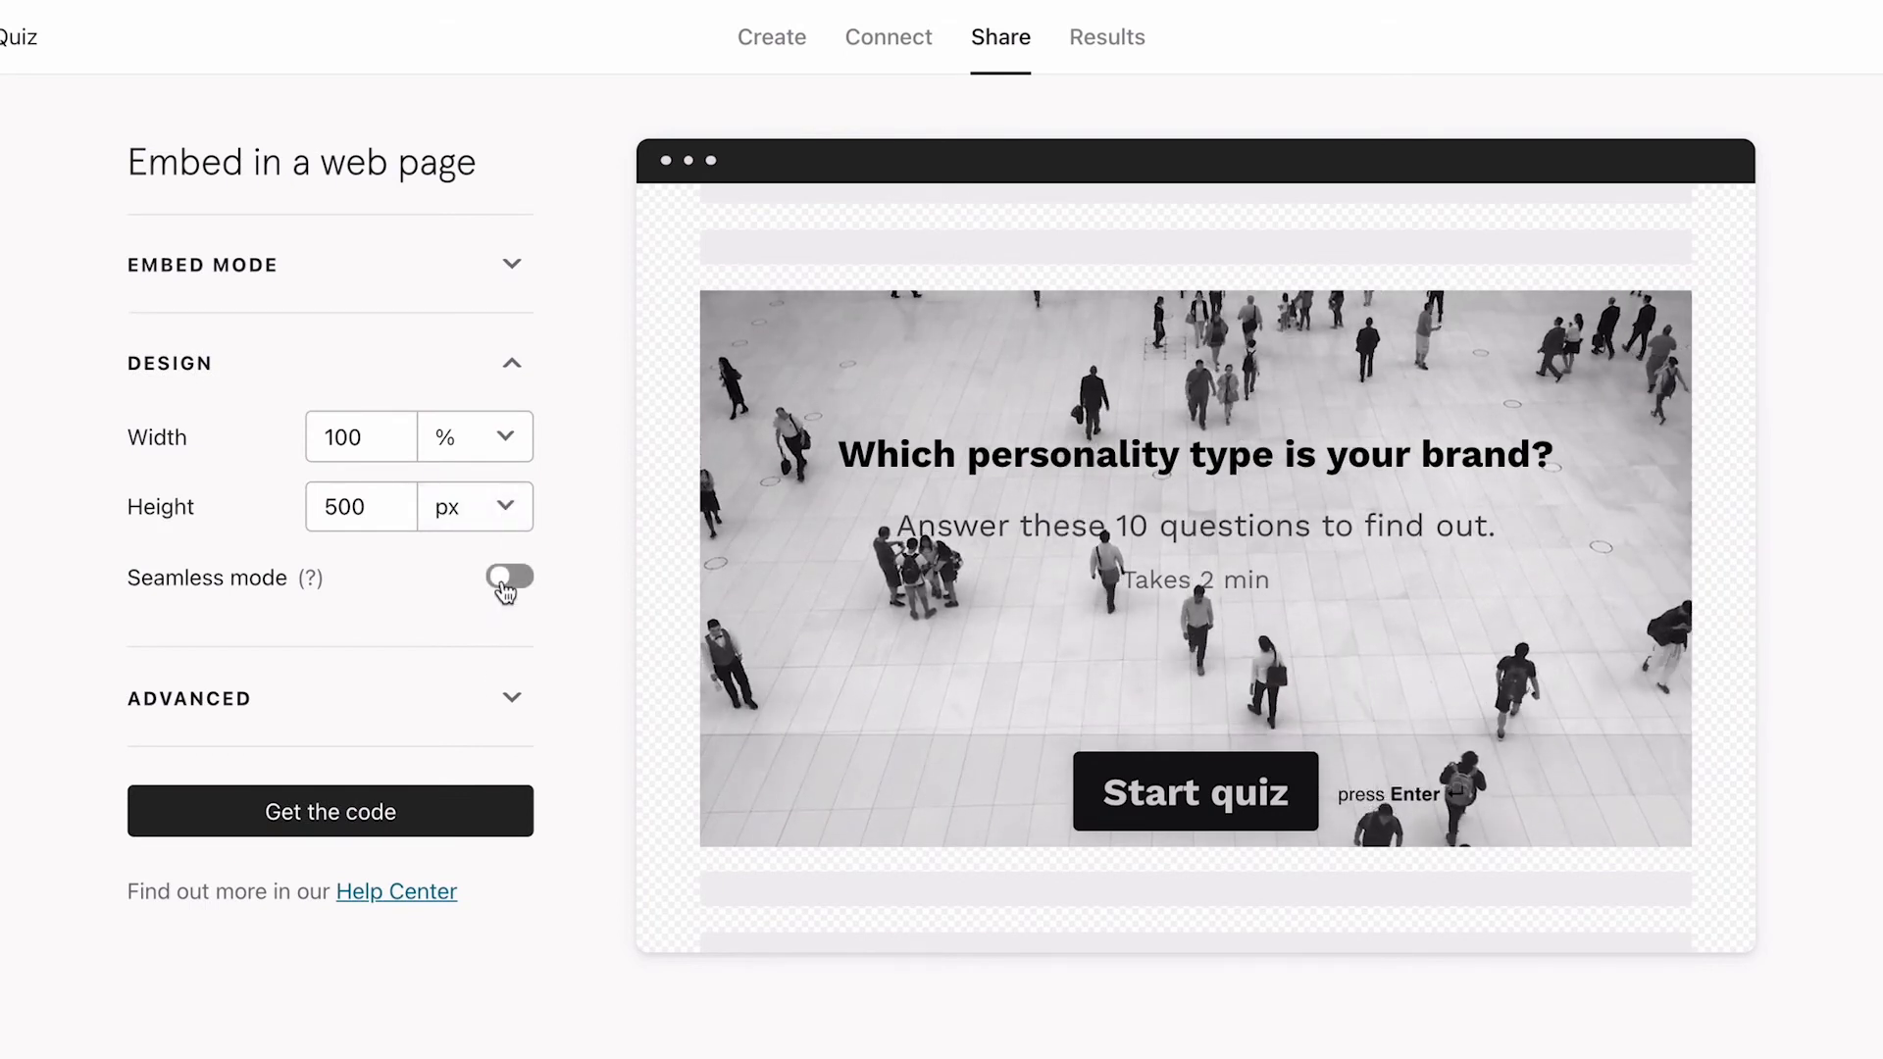
# Step: Turn on Seamless mode and set transparency to 50% with progress bar and header hidden
pyautogui.click(508, 576)
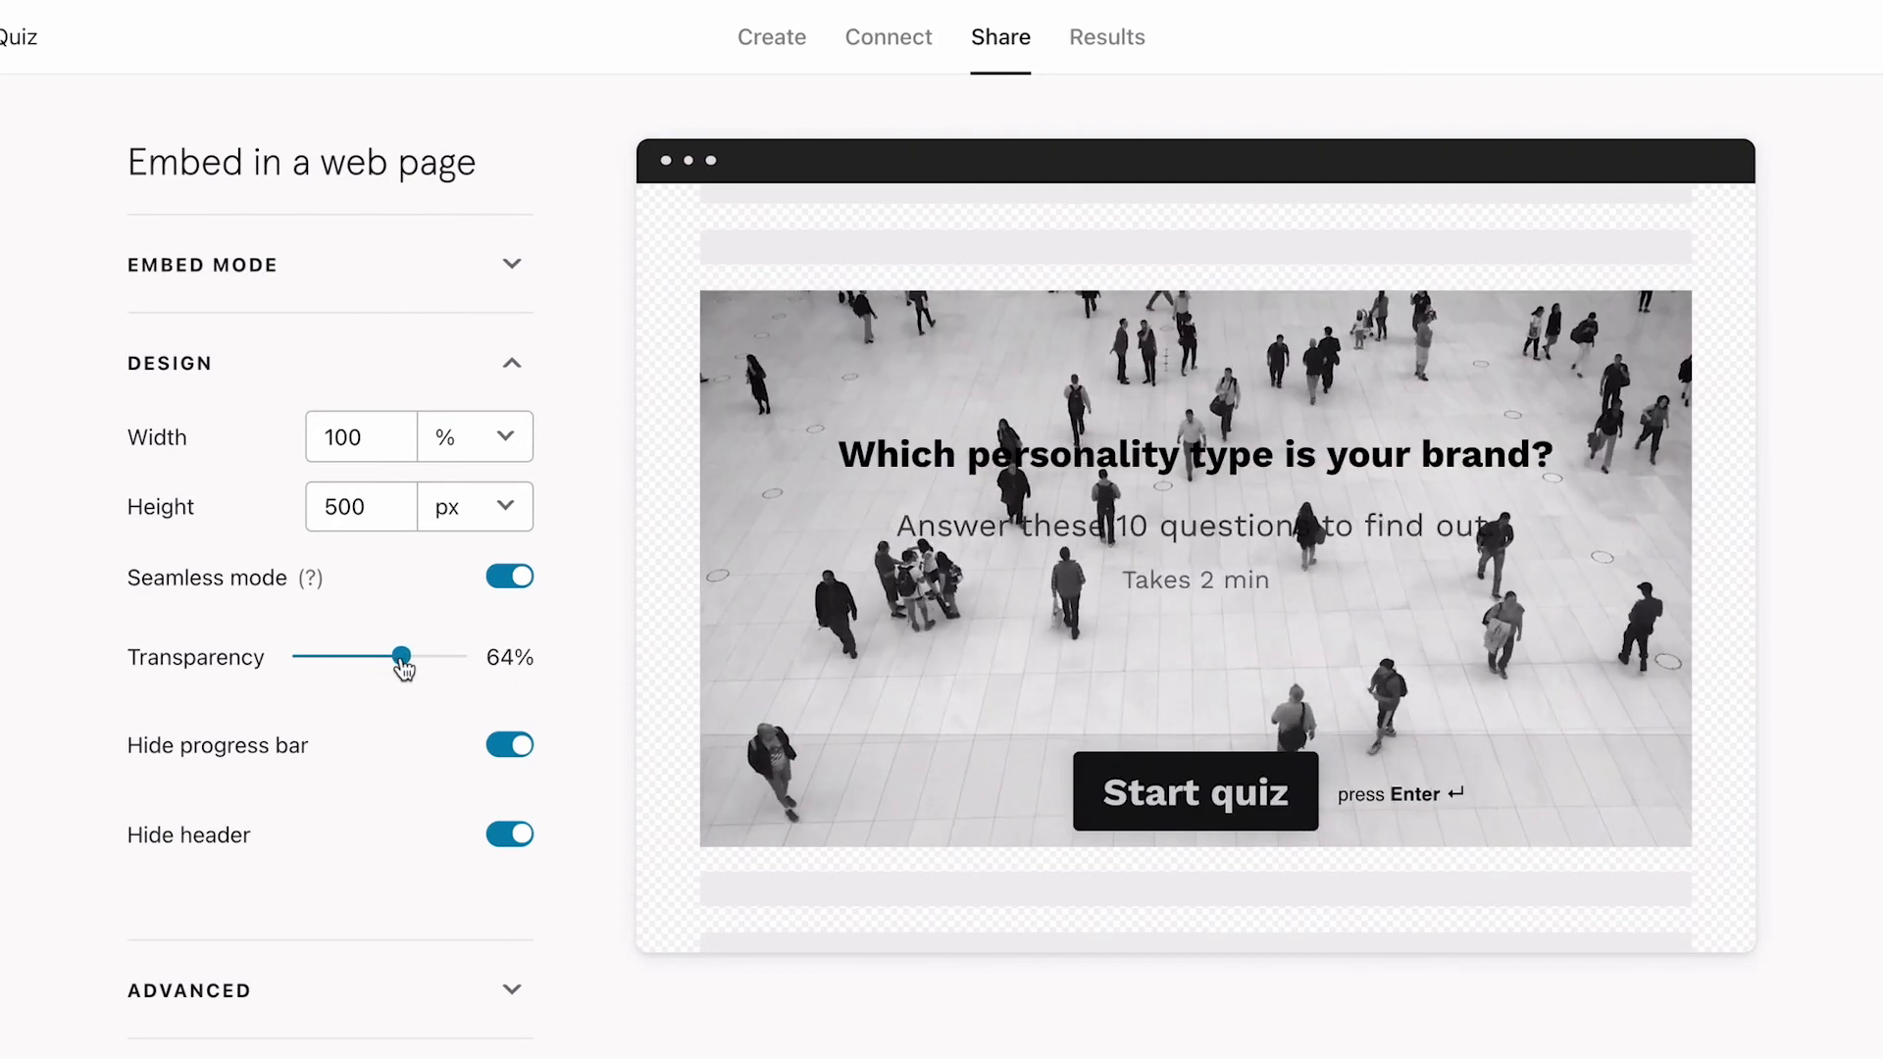
pyautogui.moveTo(400, 657); pyautogui.dragTo(382, 657)
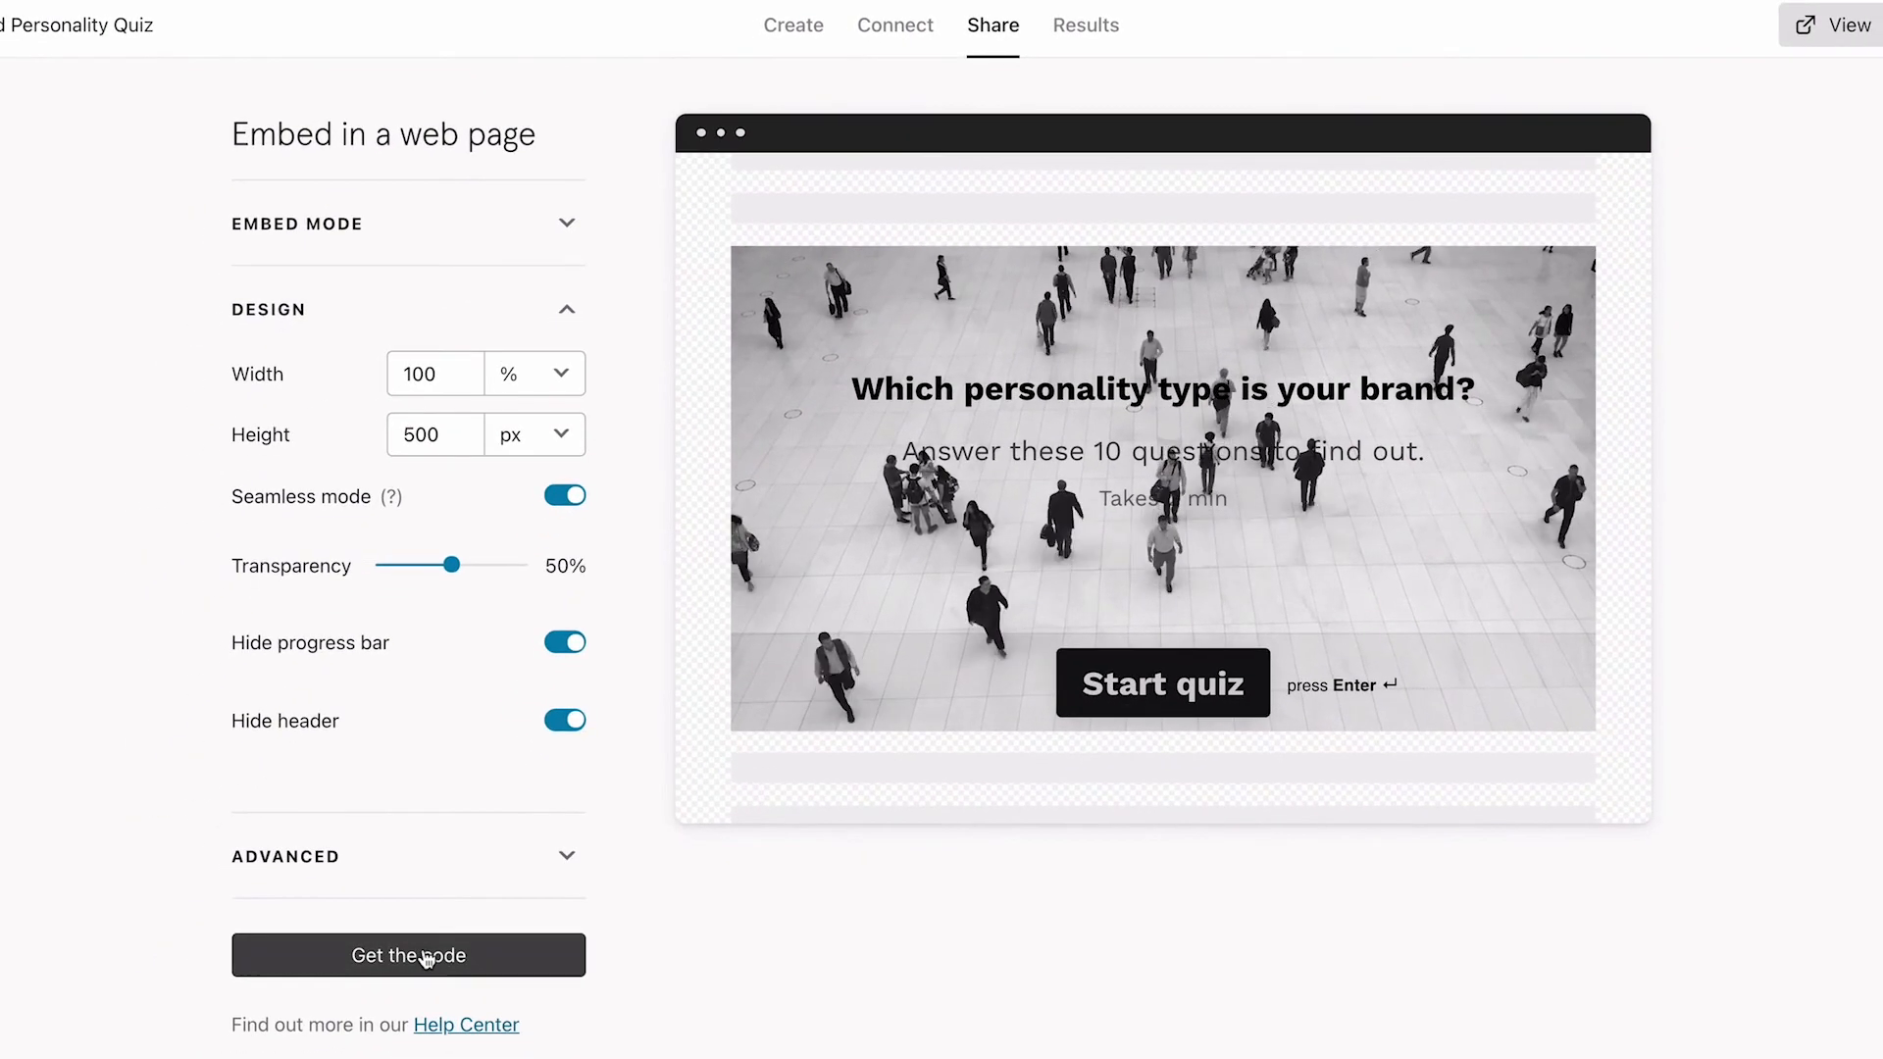
# Step: Generate and copy the embed code for the customized standard embed
pyautogui.click(408, 955)
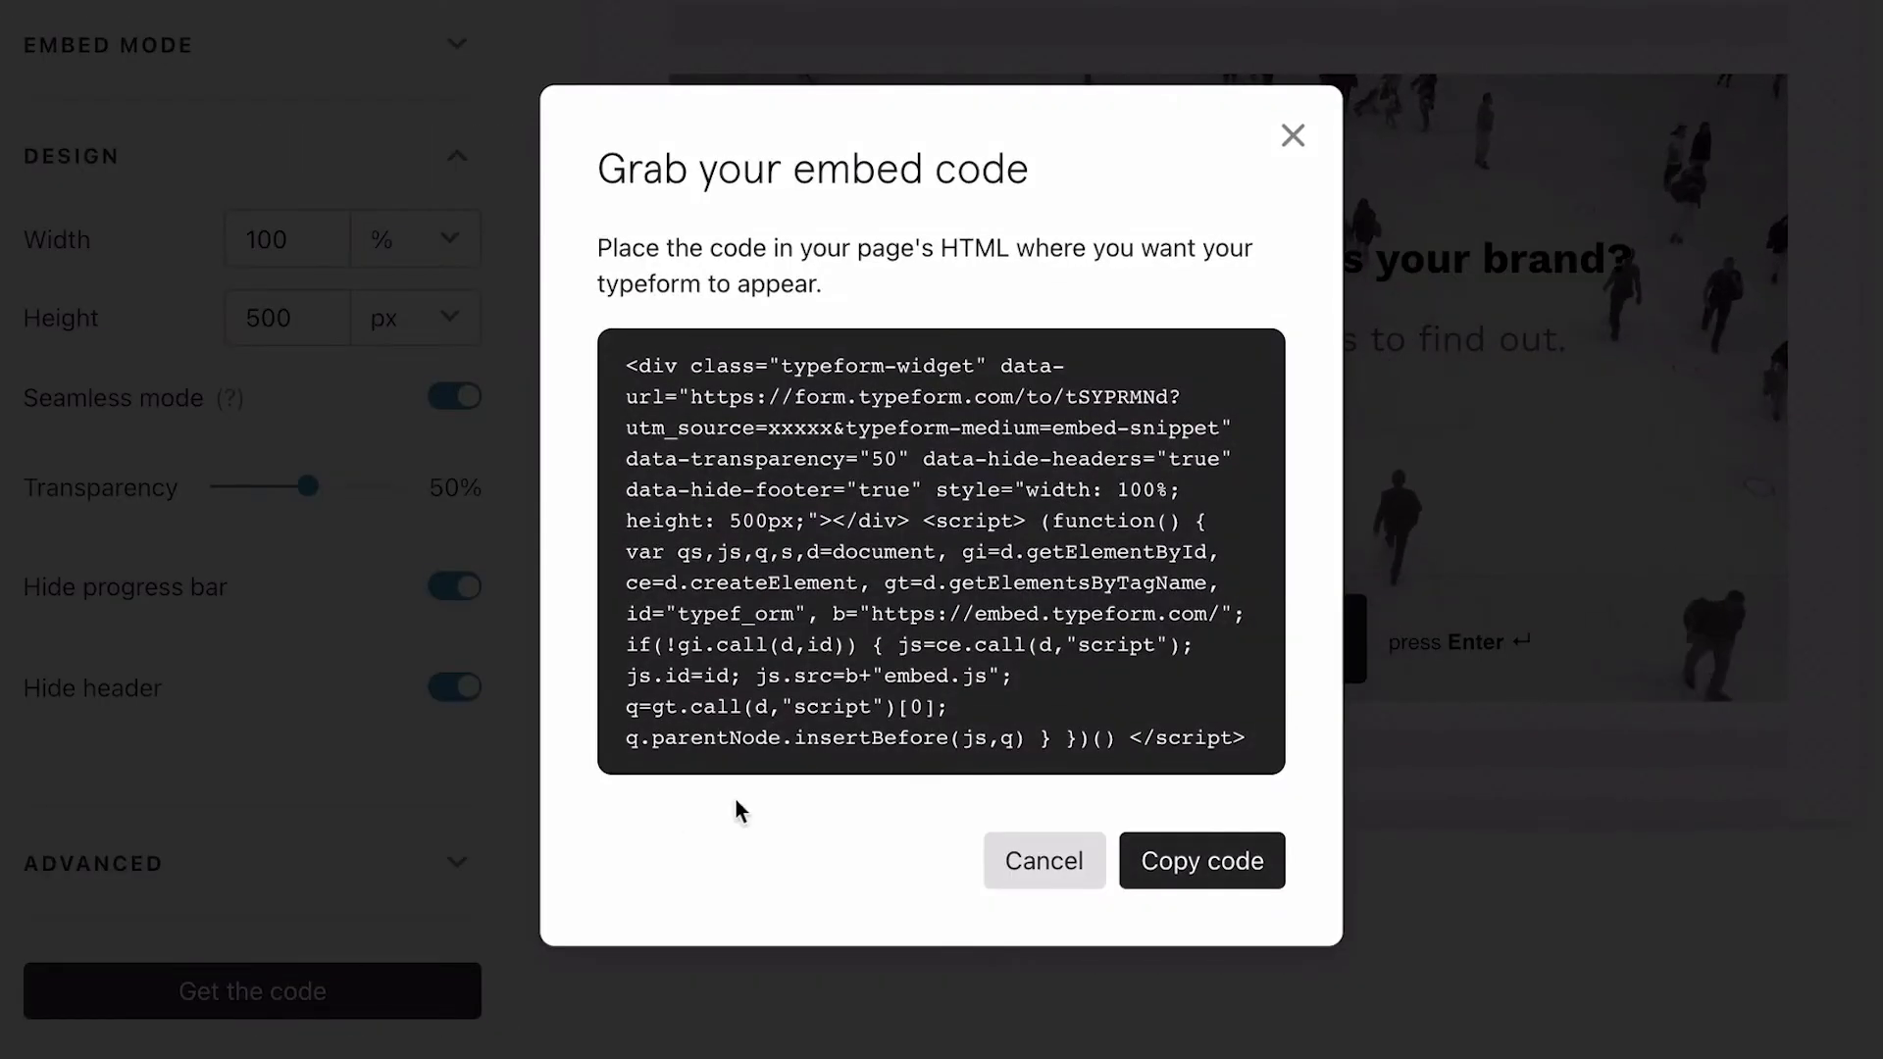
pyautogui.doubleClick(1136, 428)
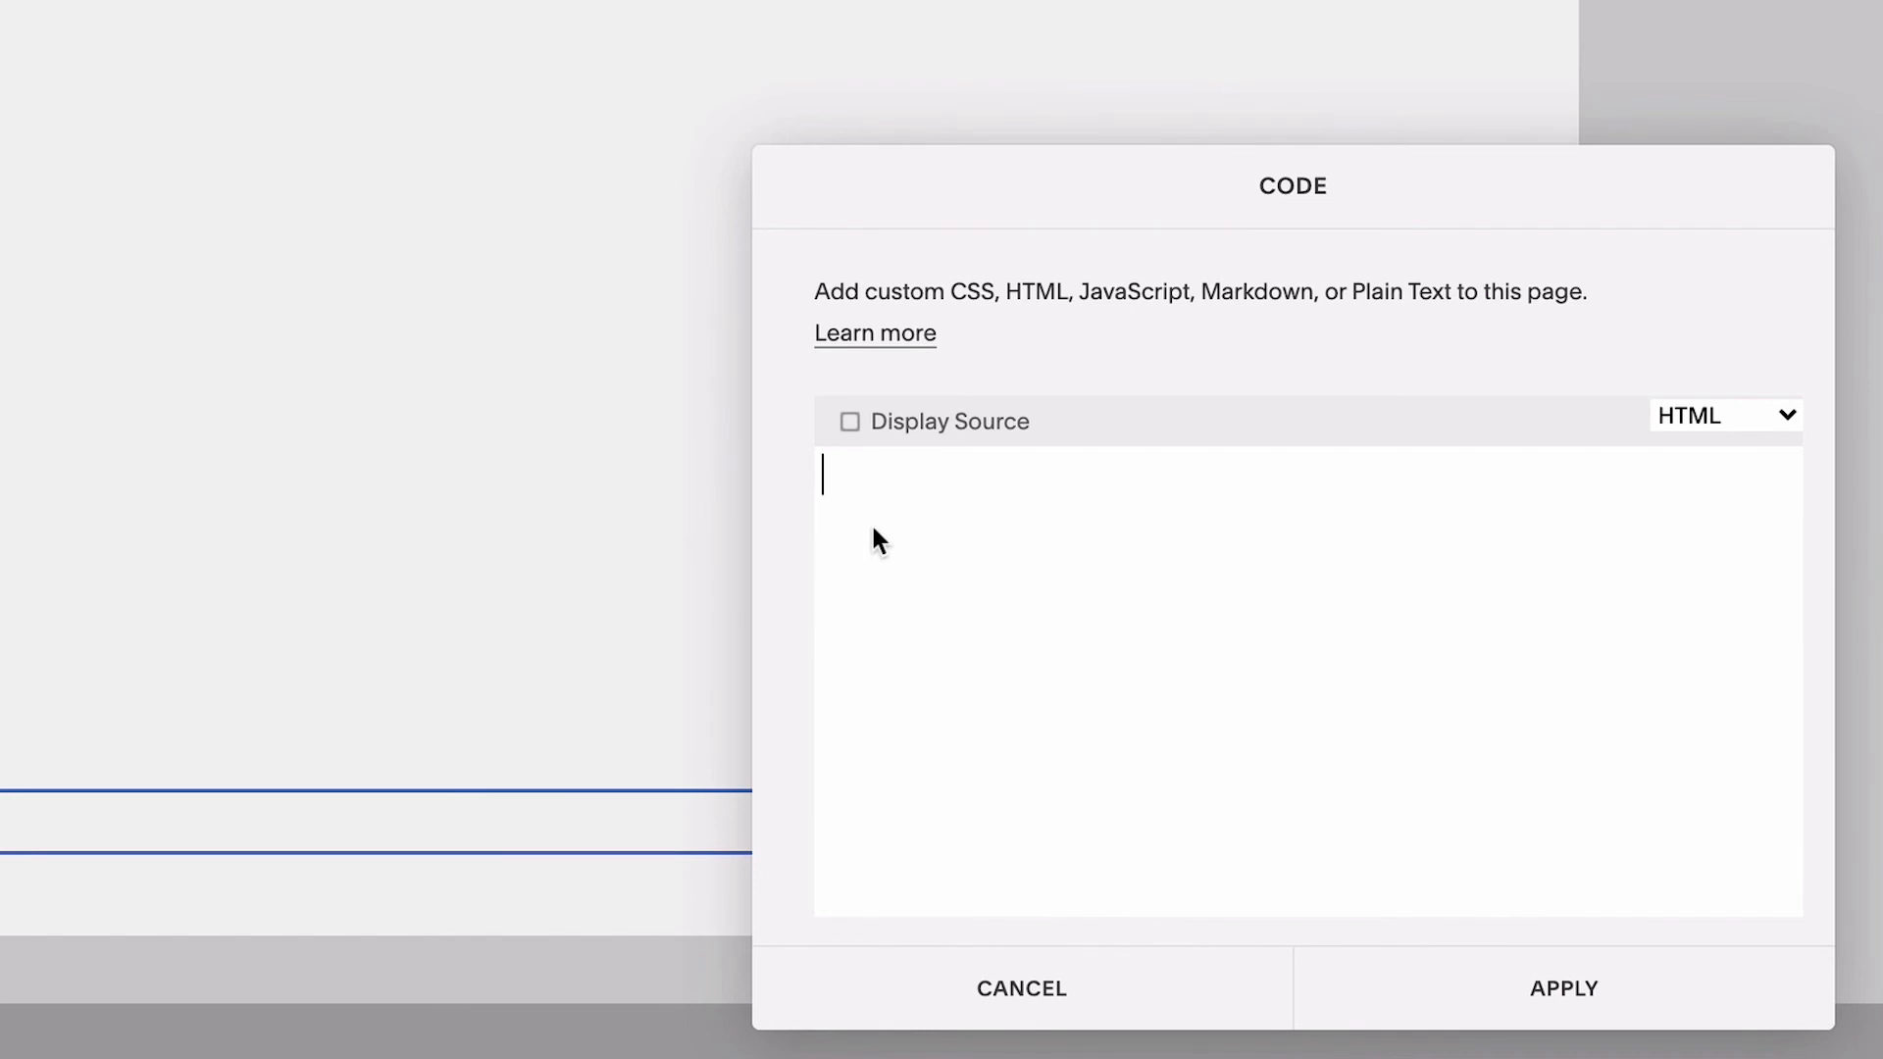
# Step: Apply the pasted embed code in the Code block so the quiz shows on the landing page
pyautogui.click(1020, 989)
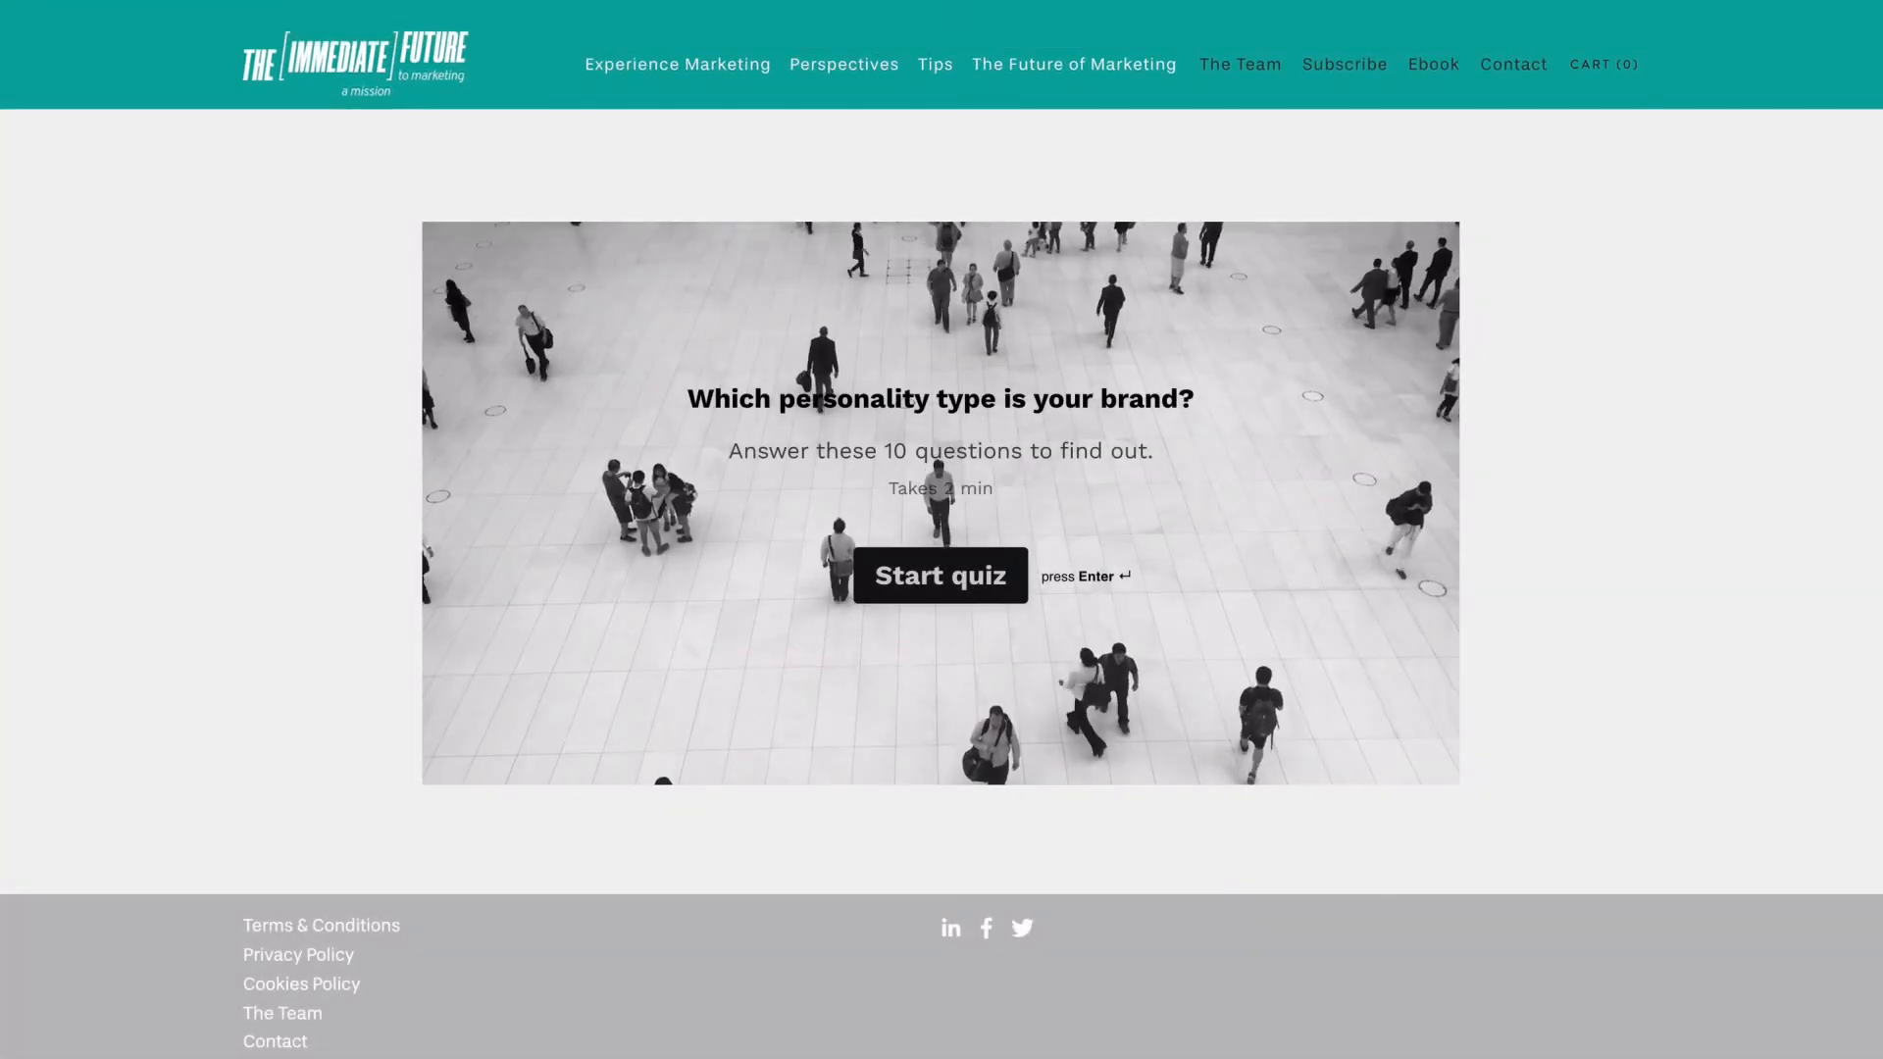